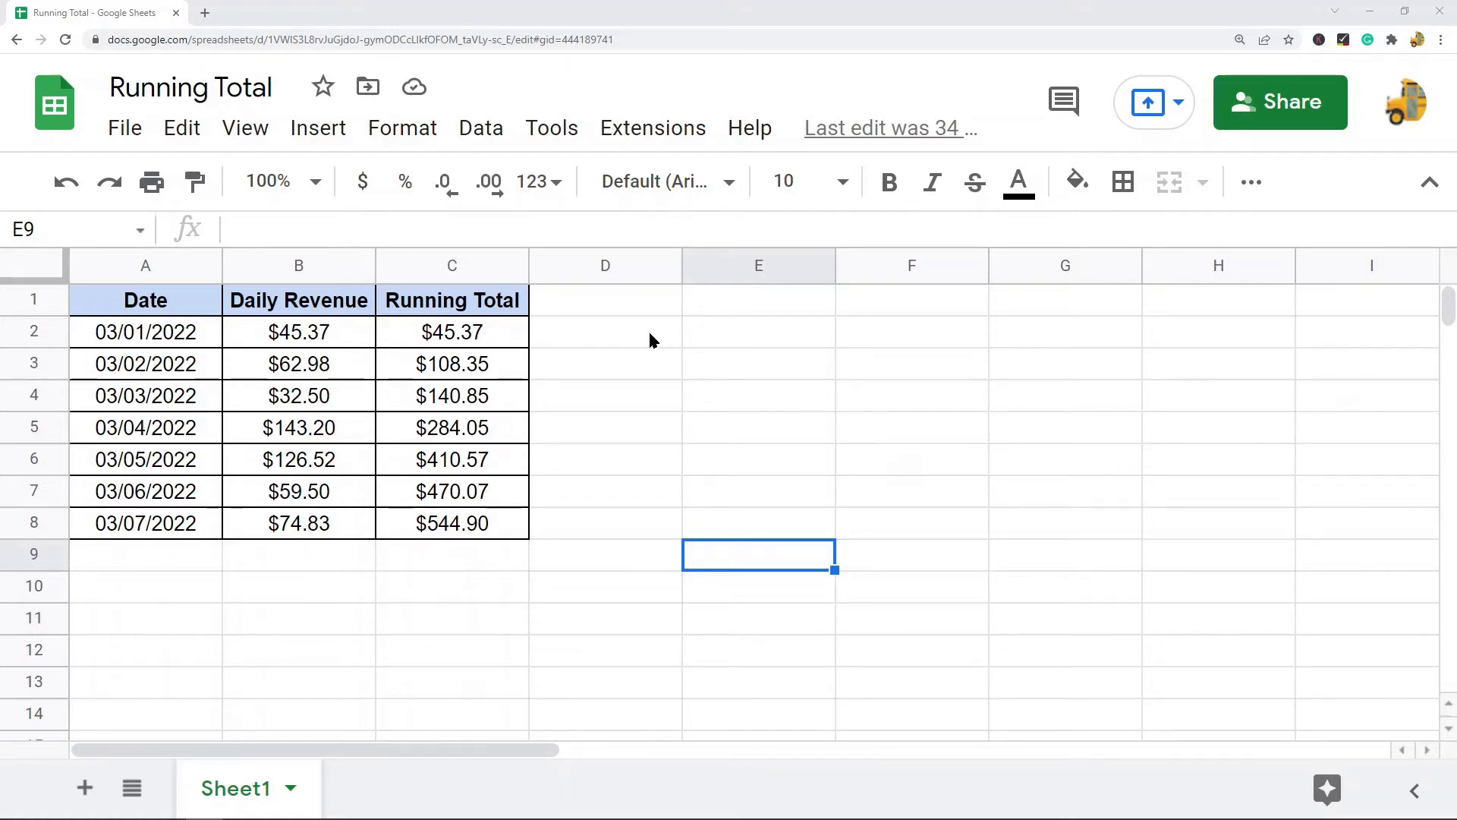
pyautogui.moveTo(495, 345)
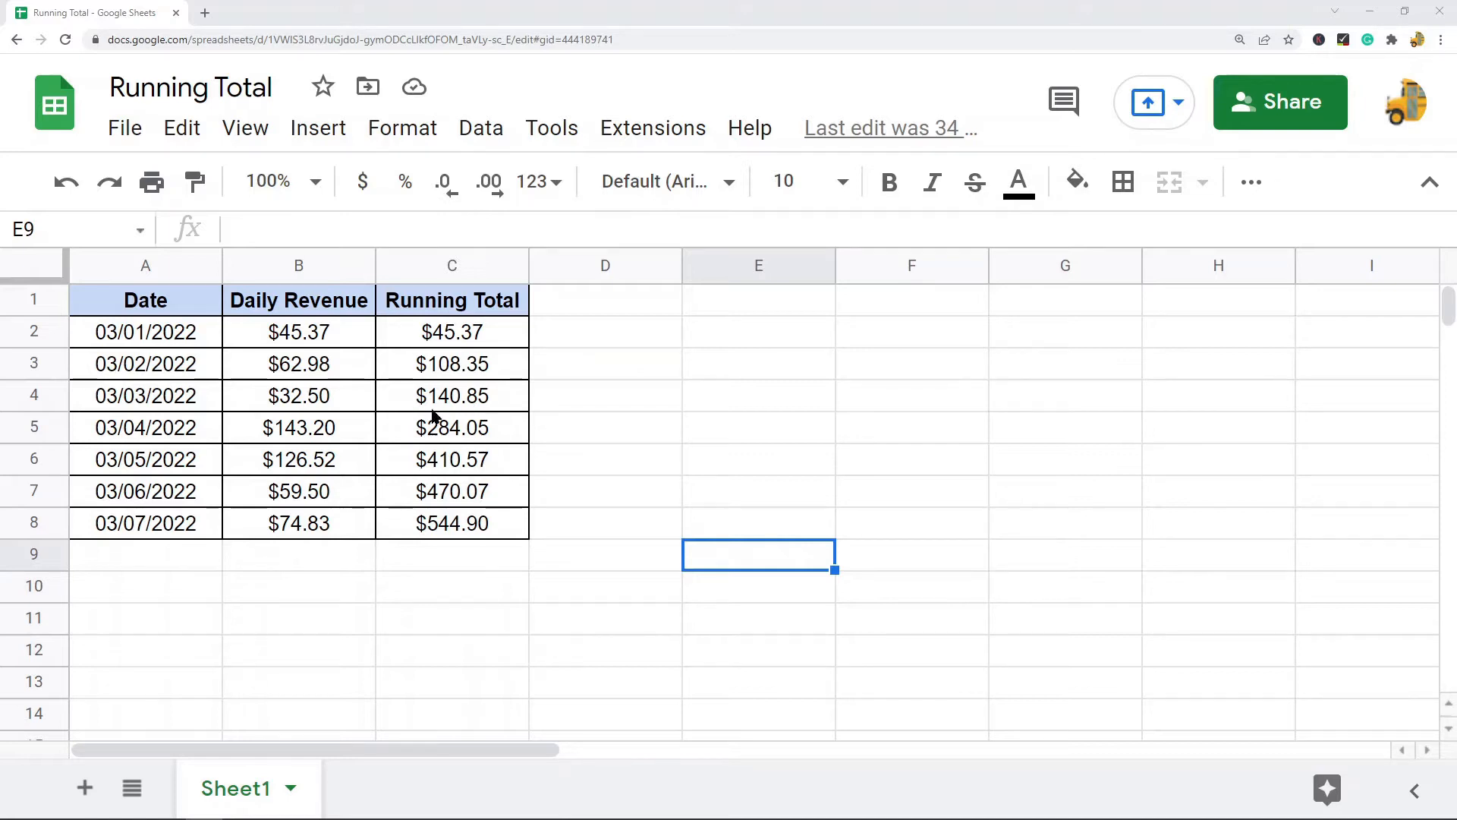
pyautogui.moveTo(473, 335)
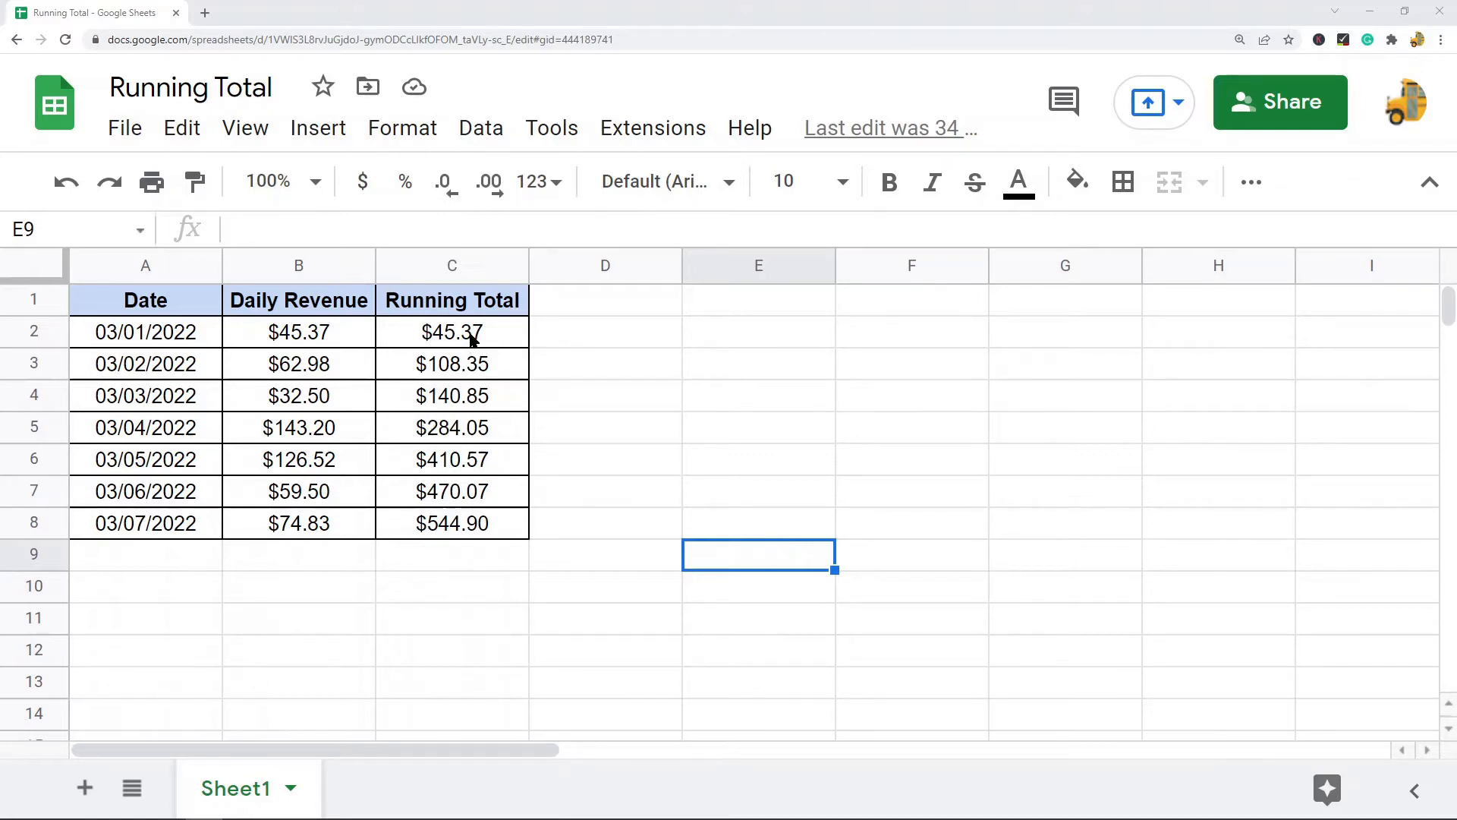
# Delete the old cumulative values in C2:C8, leaving dates and daily revenue intact
pyautogui.moveTo(452, 333); pyautogui.dragTo(453, 522)
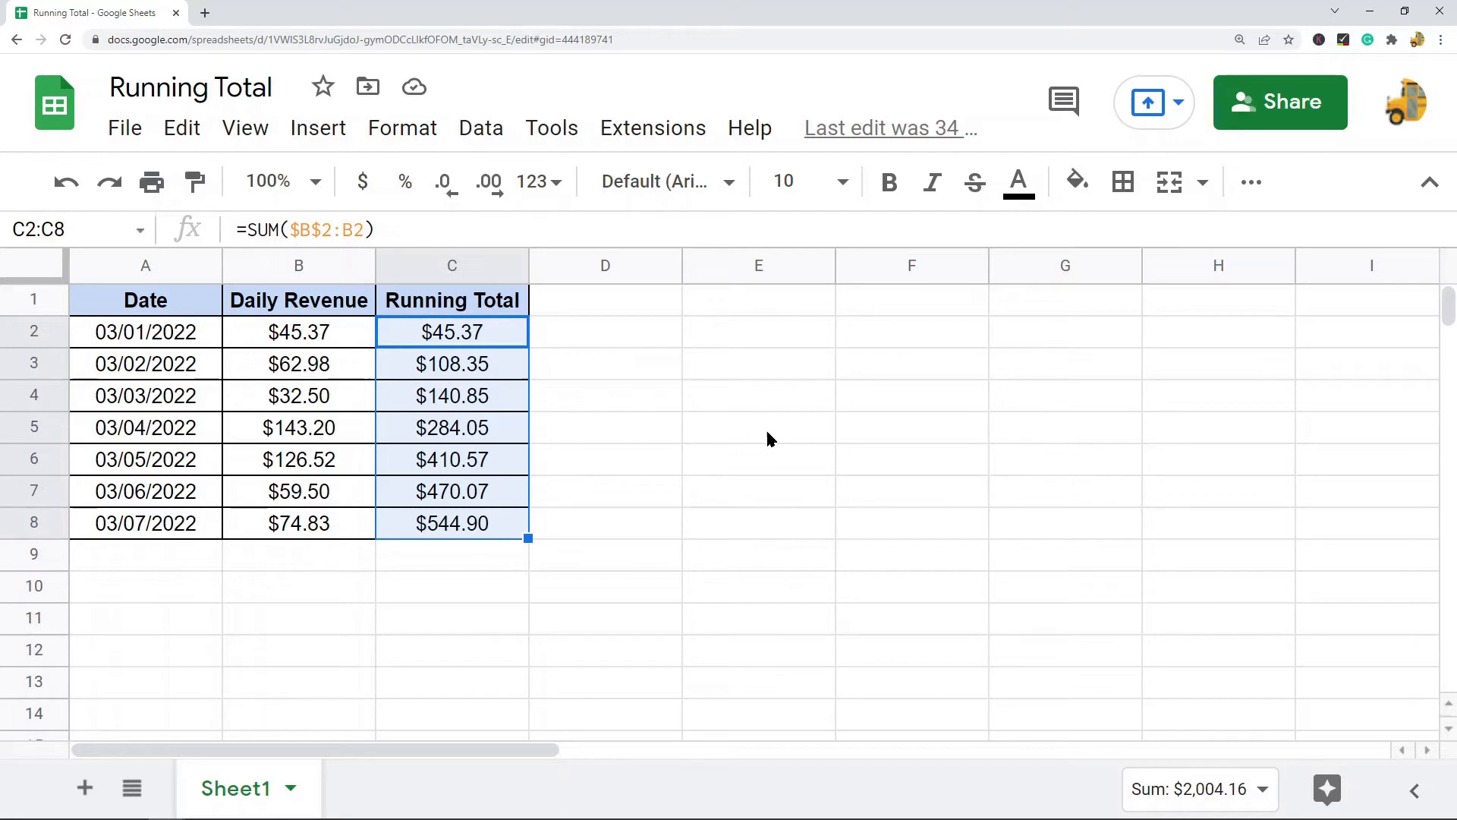
pyautogui.press('Delete')
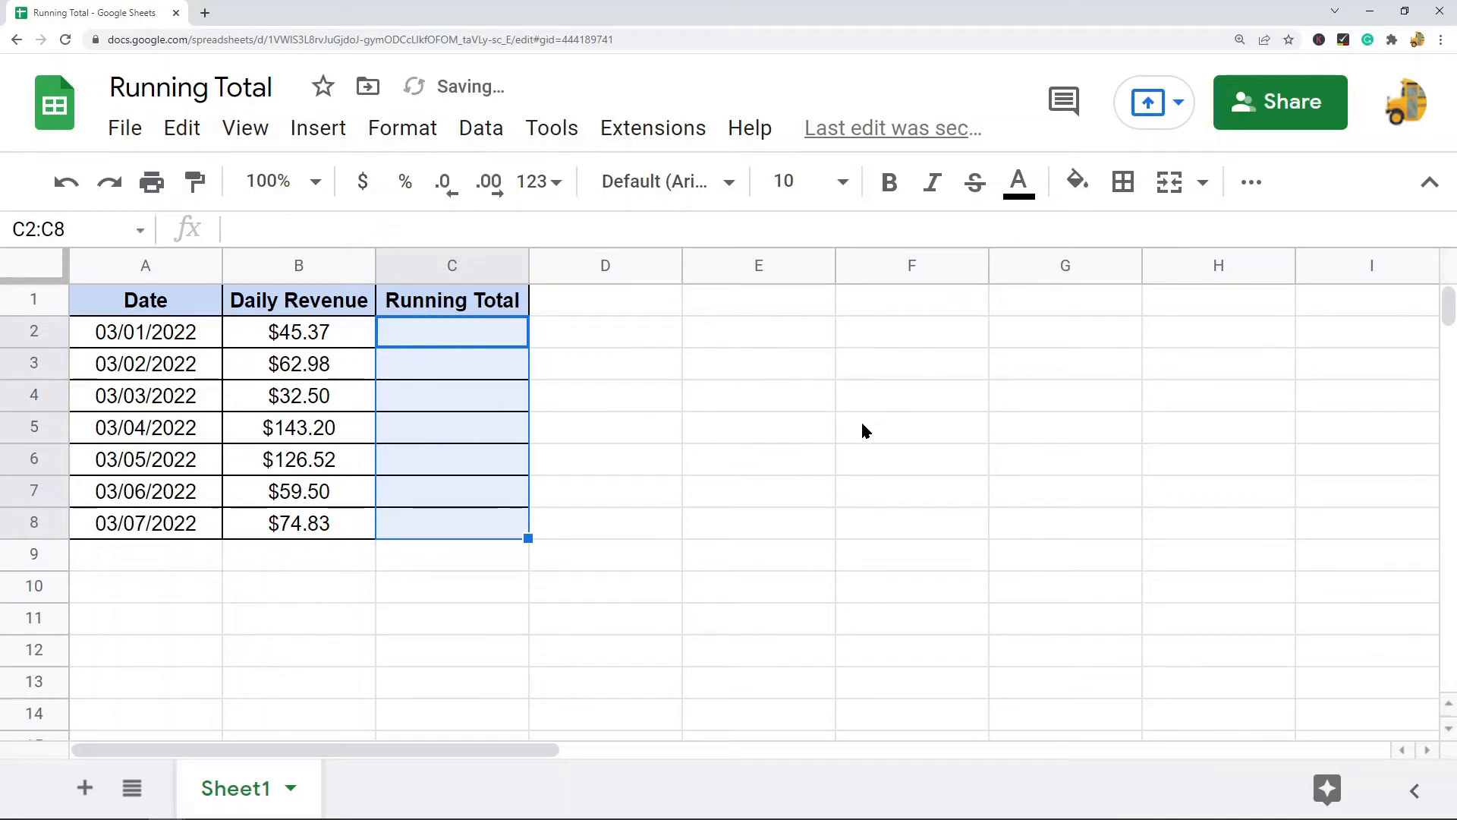
# Enter =SUM($B$2:B2) in C2, anchoring B2 with F4, giving a first total of $45.37
pyautogui.click(910, 426)
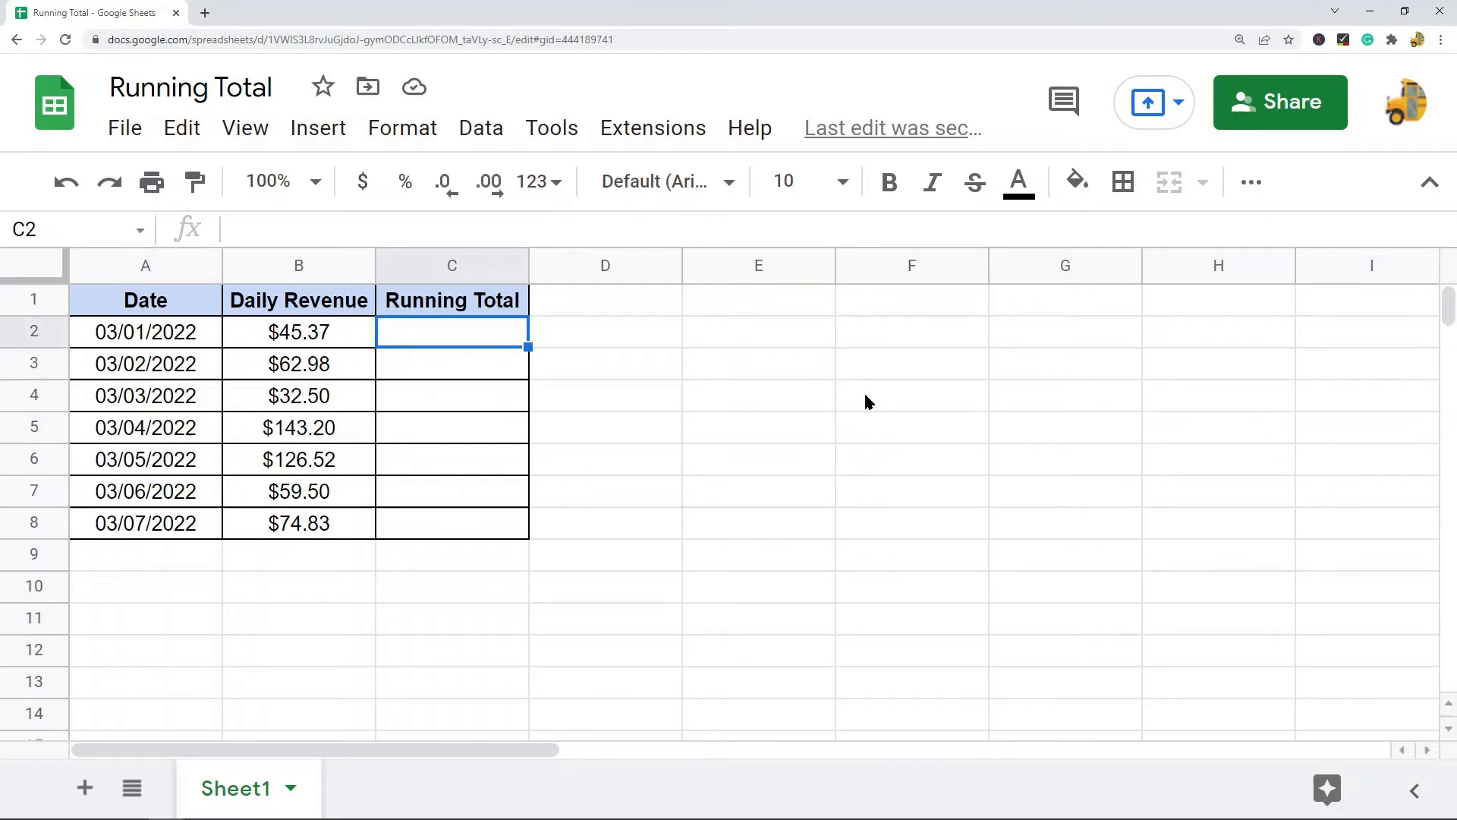
pyautogui.write('=')
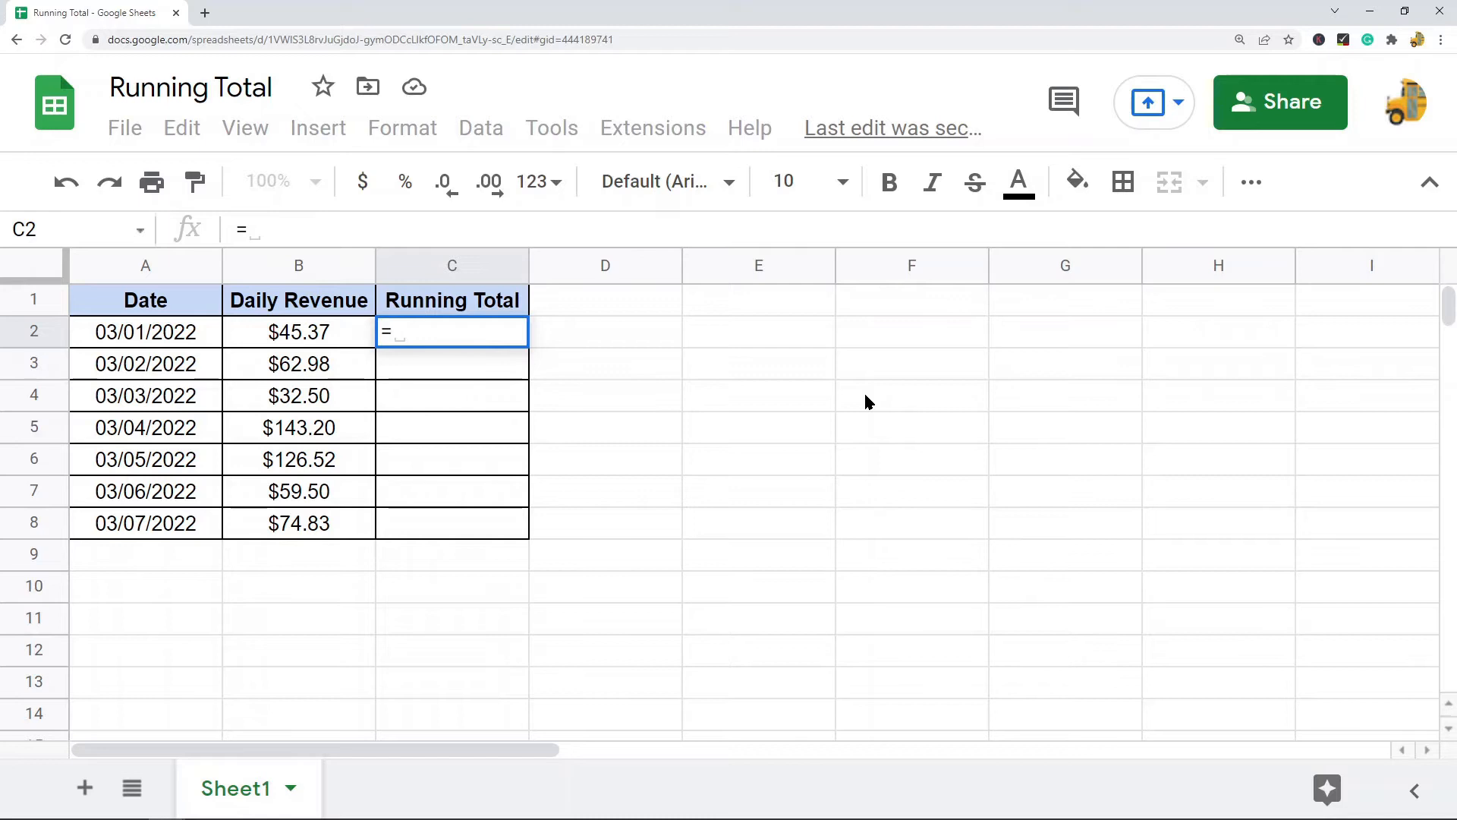
pyautogui.write('su')
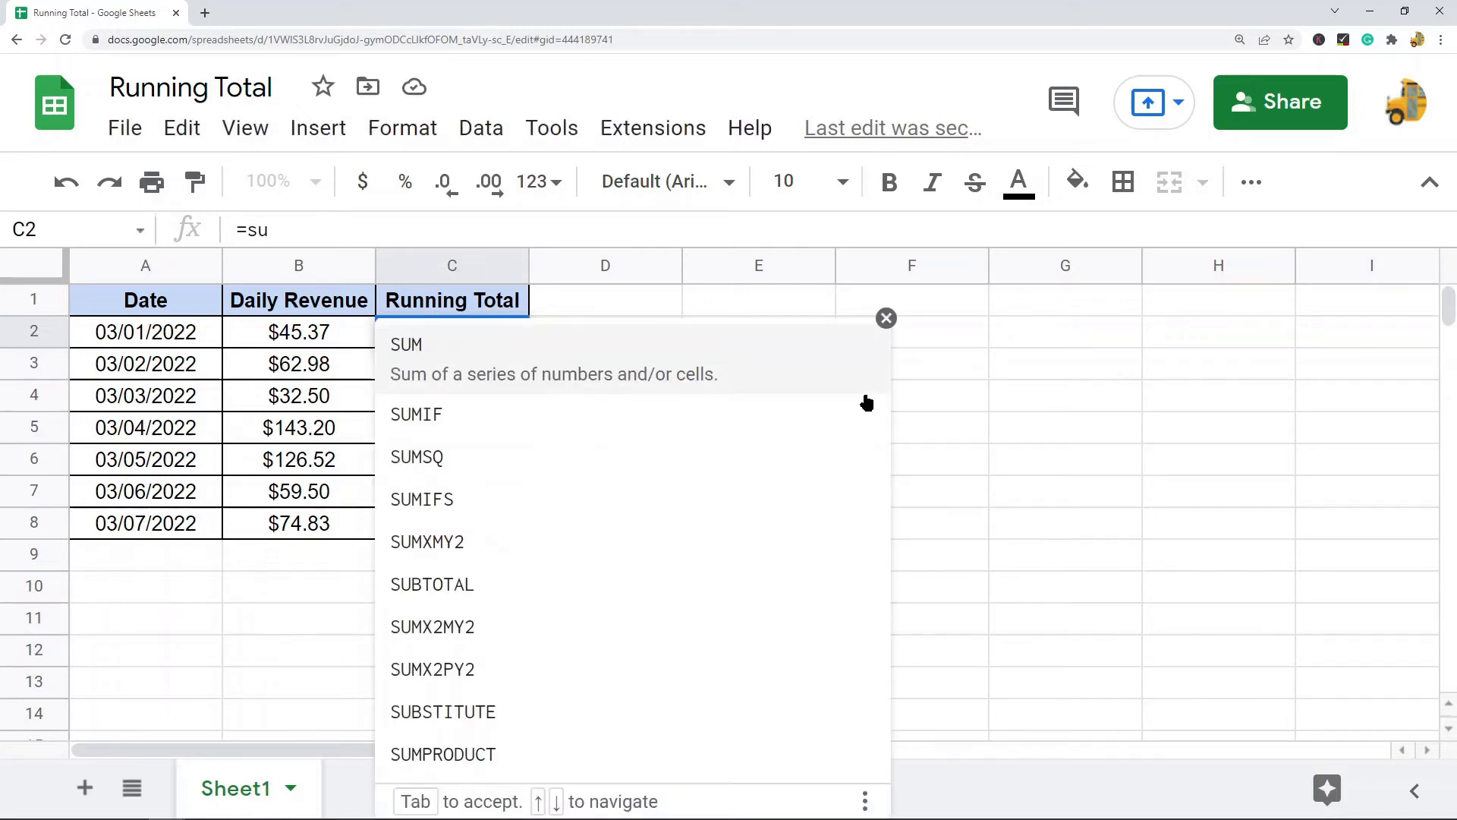
pyautogui.write('m')
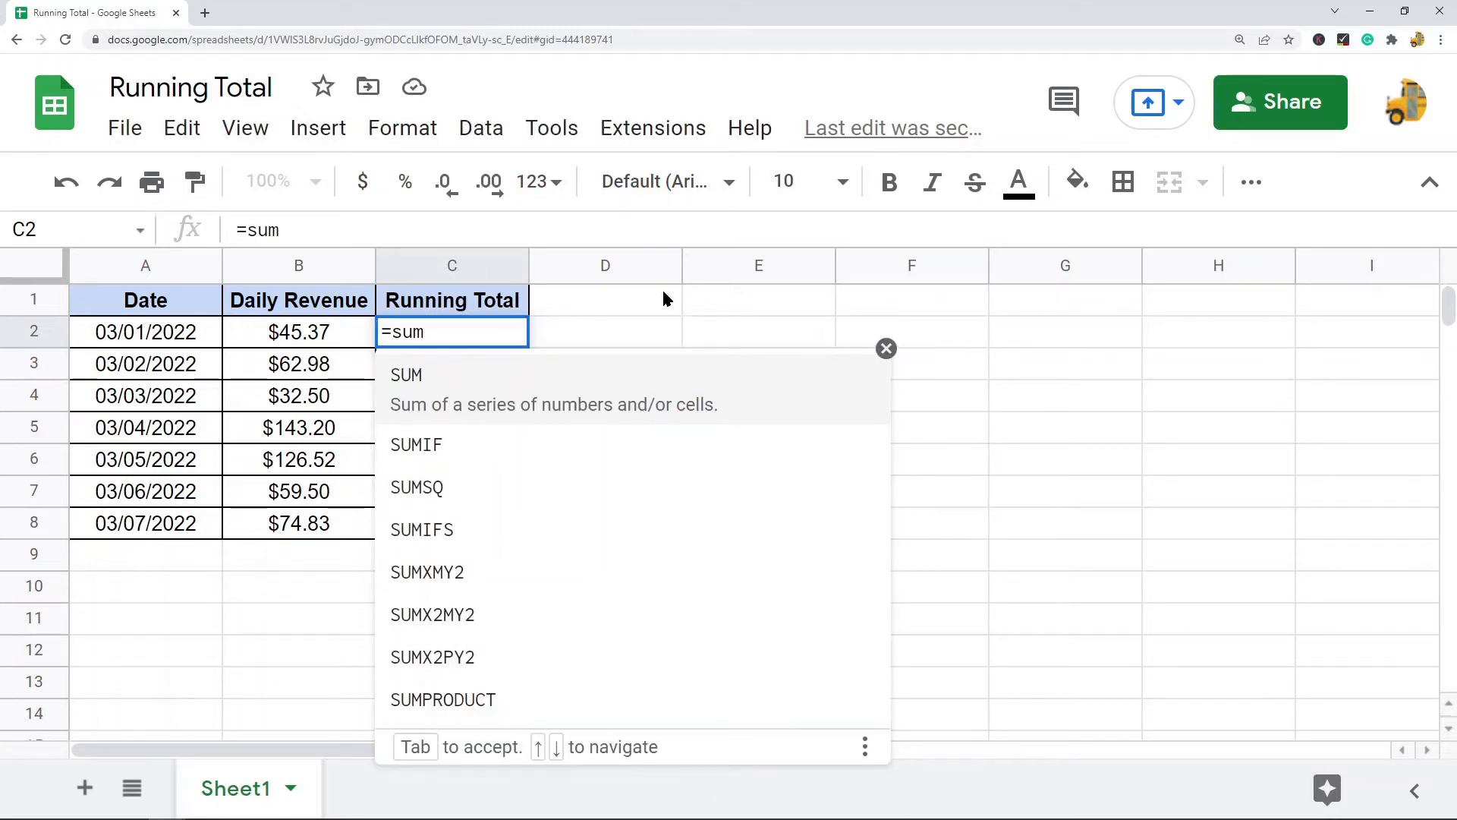
pyautogui.press('Tab')
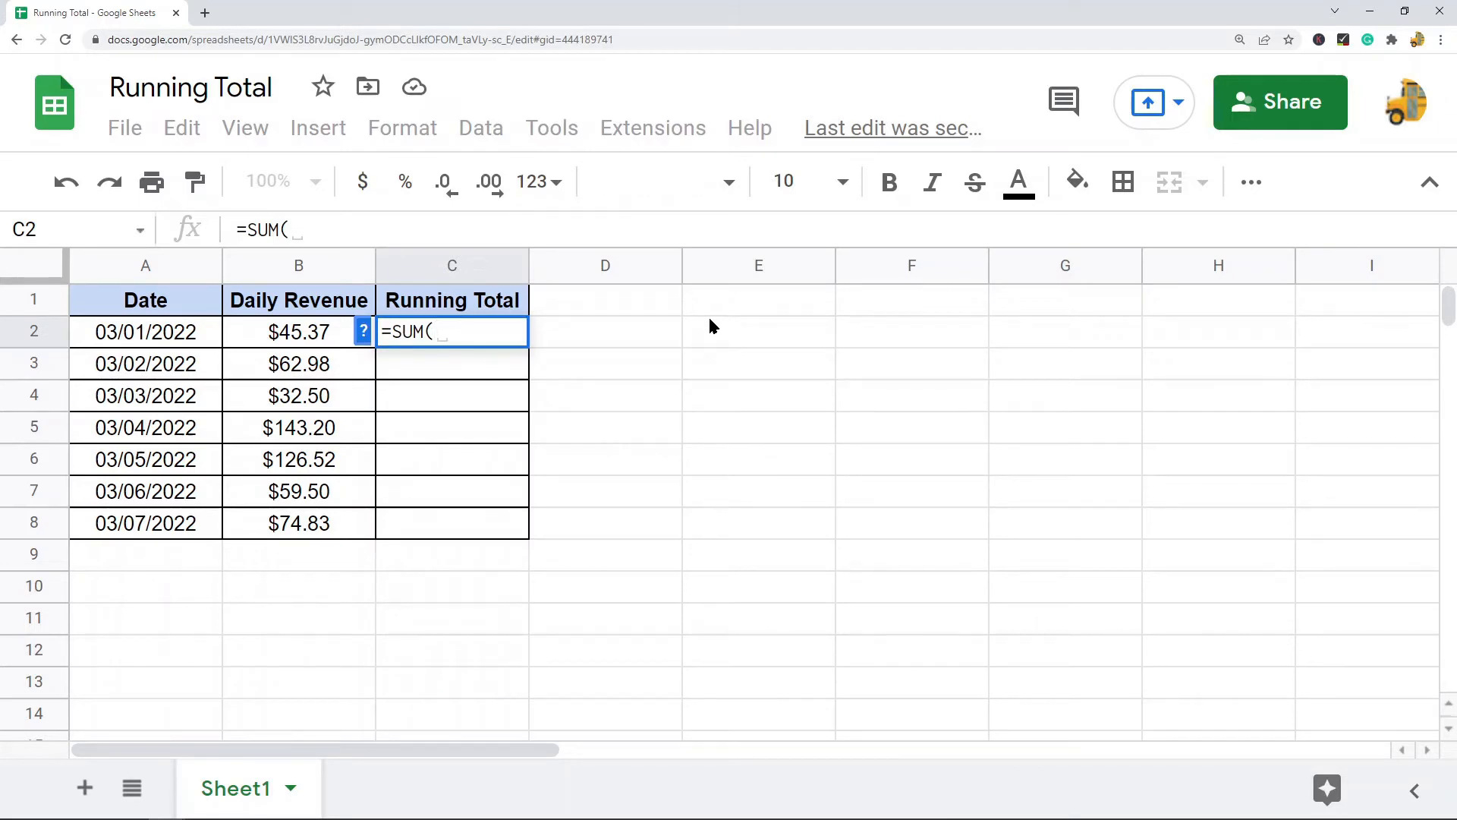
pyautogui.moveTo(687, 324)
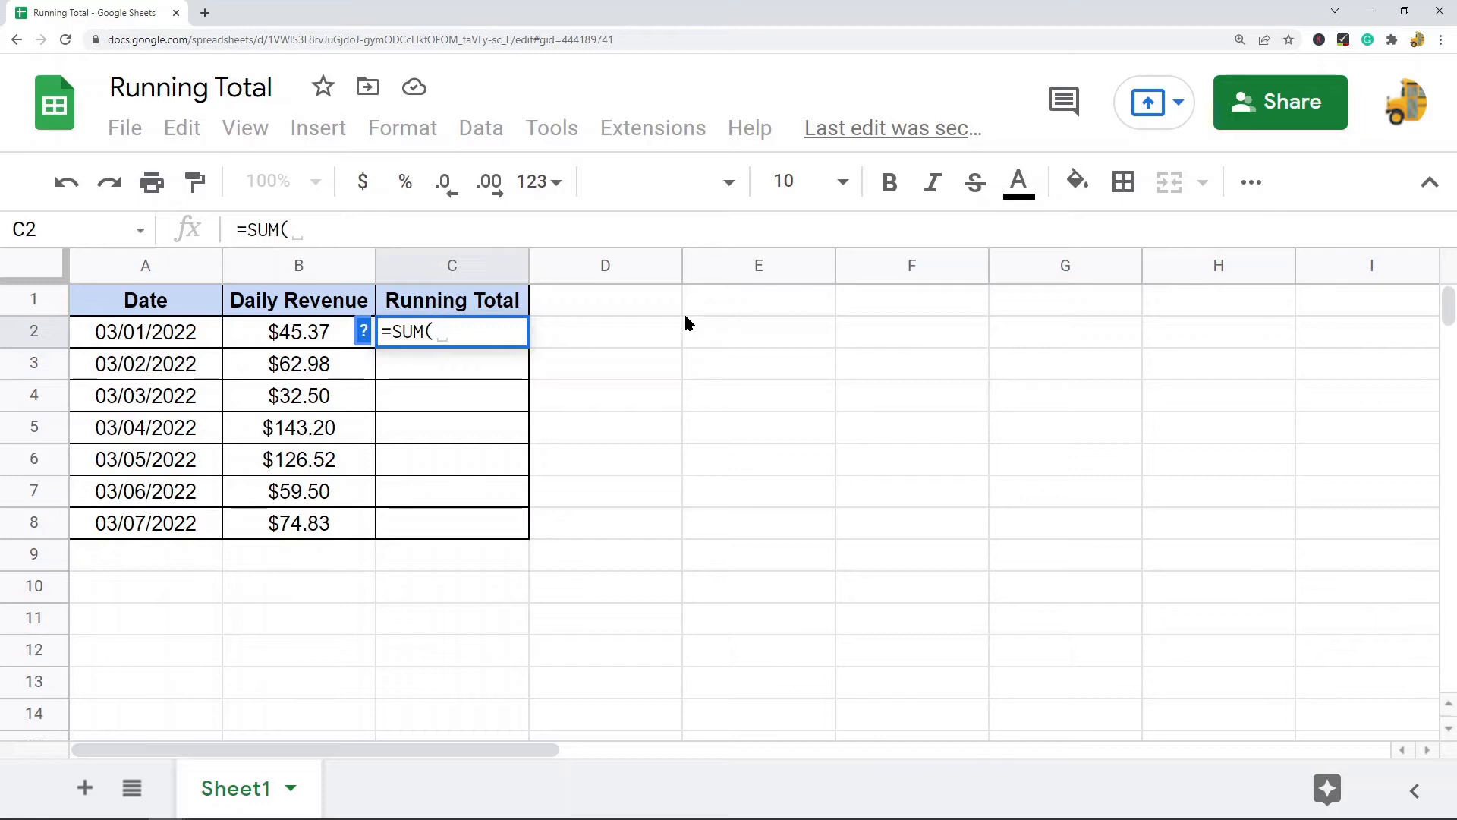
pyautogui.moveTo(827, 498)
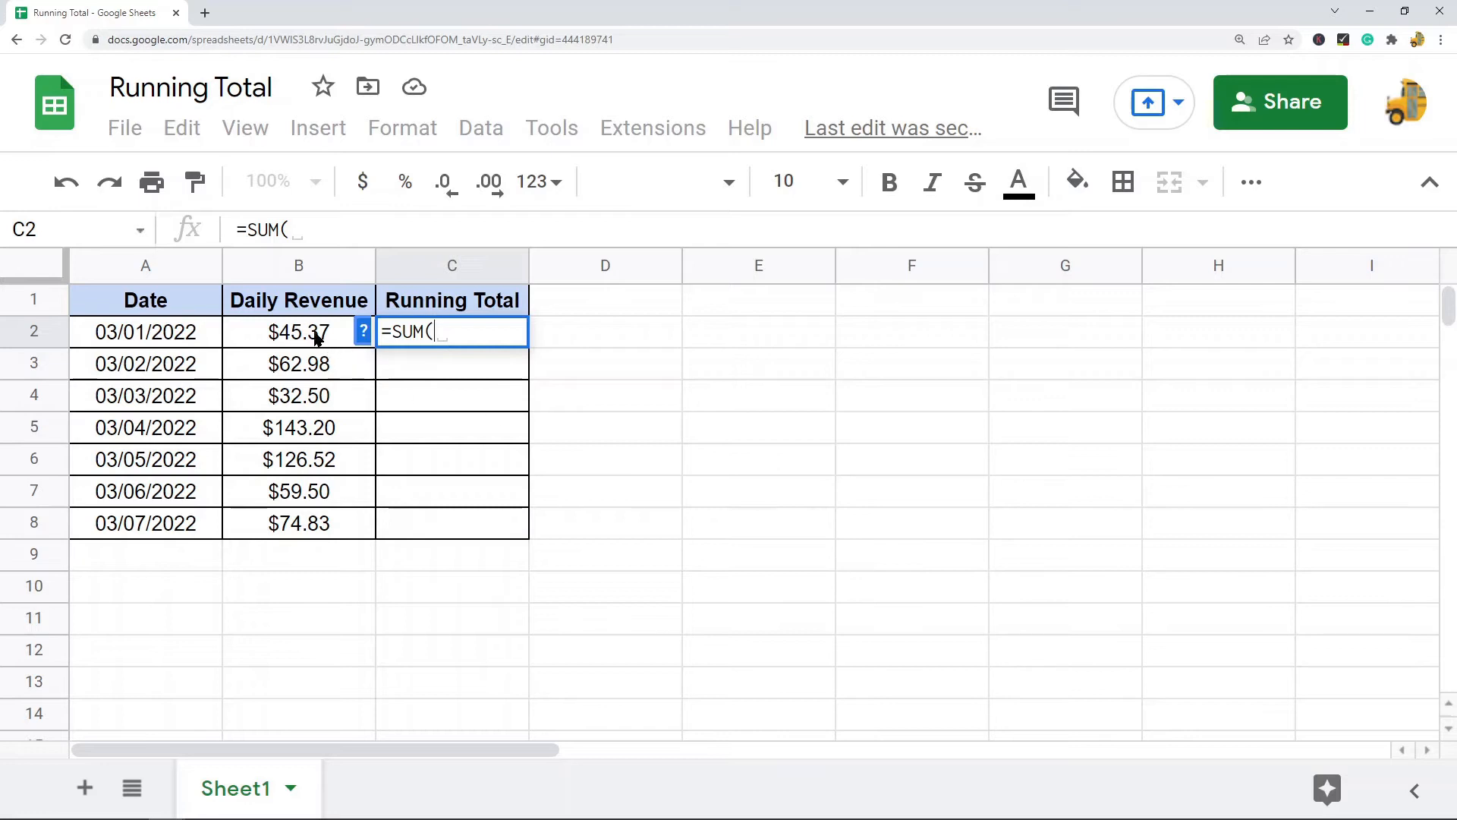
pyautogui.click(299, 332)
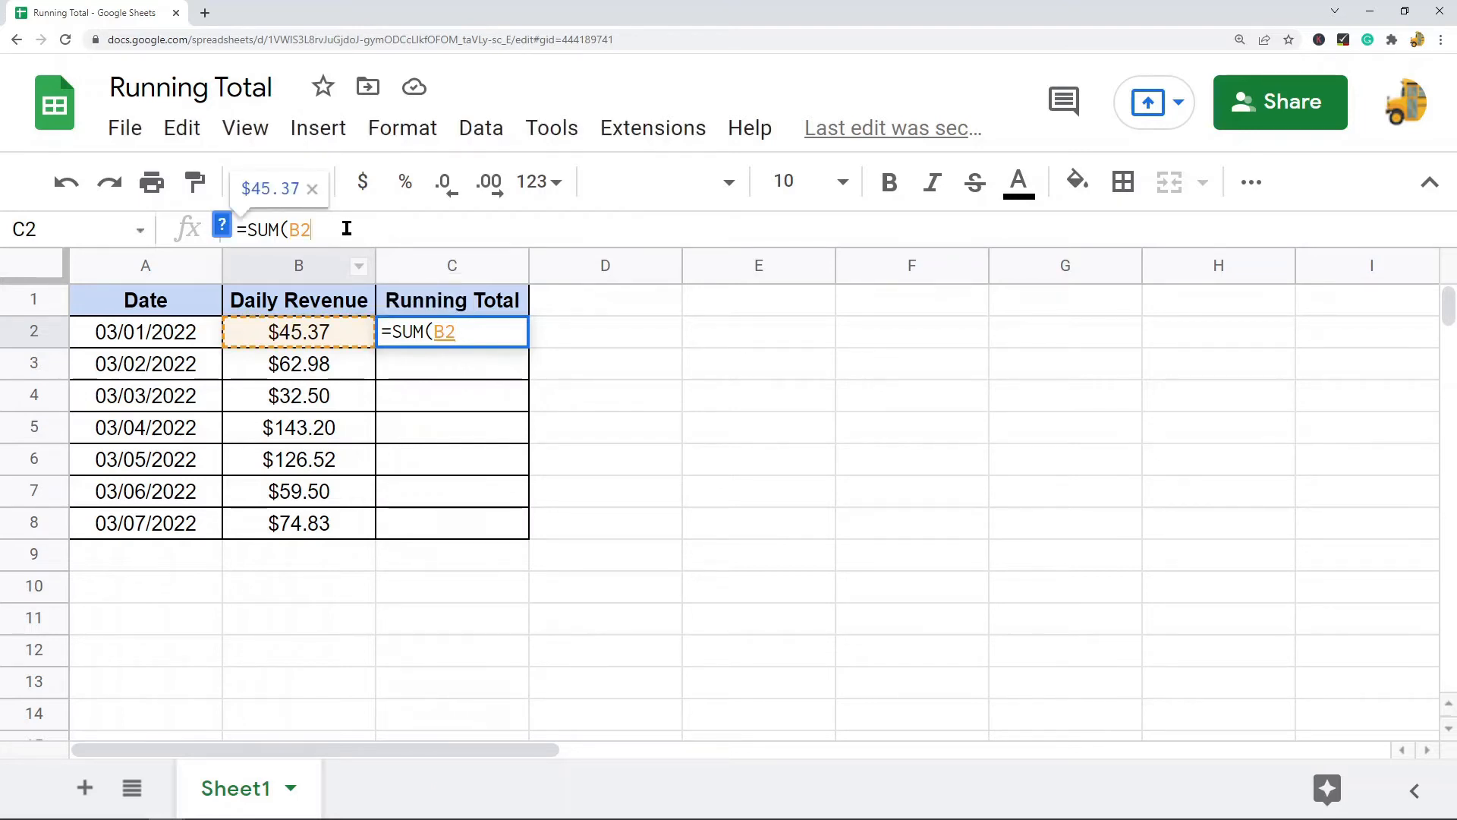
pyautogui.press('f4')
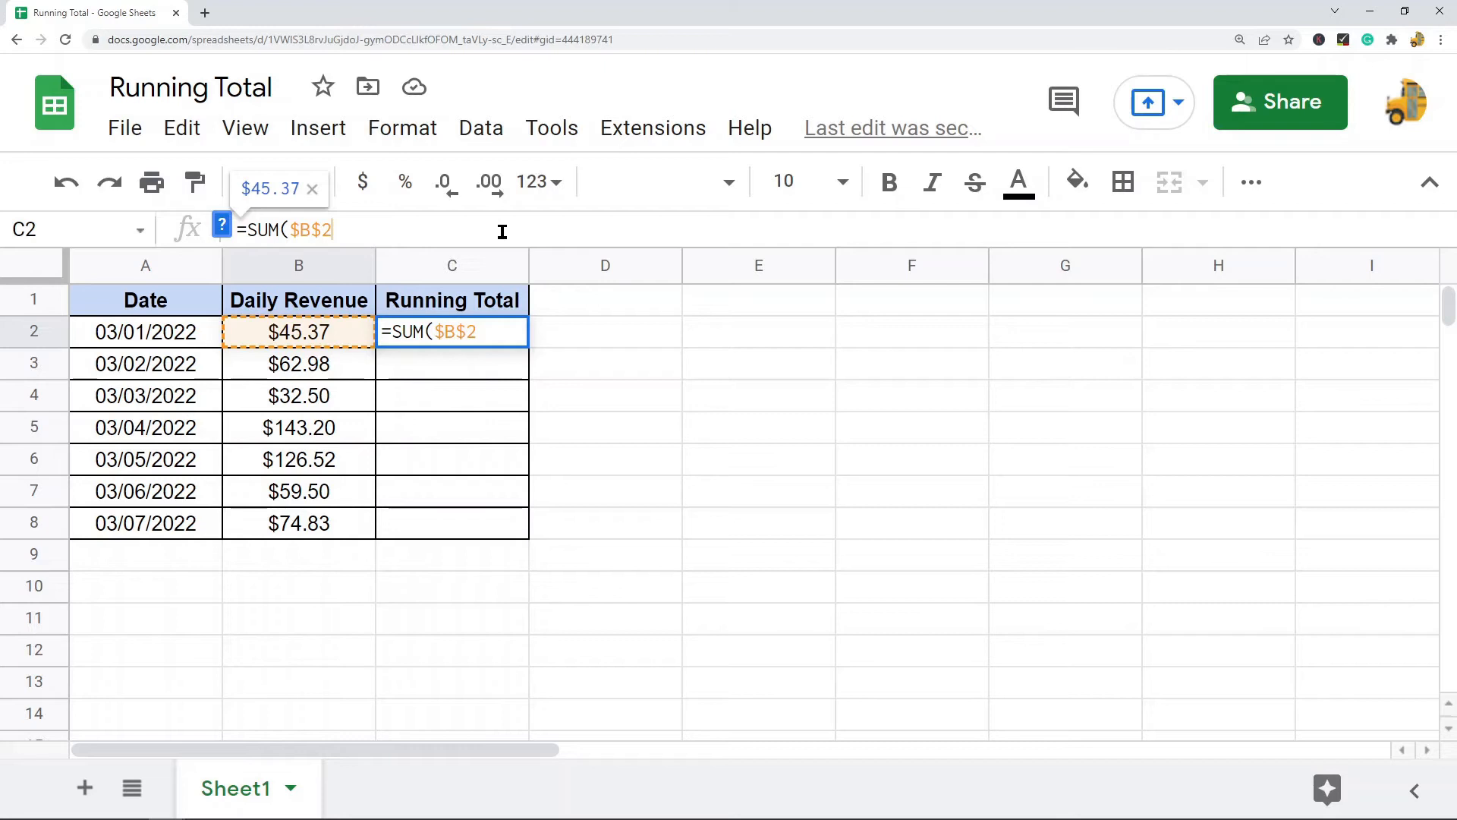
pyautogui.write(':B2)')
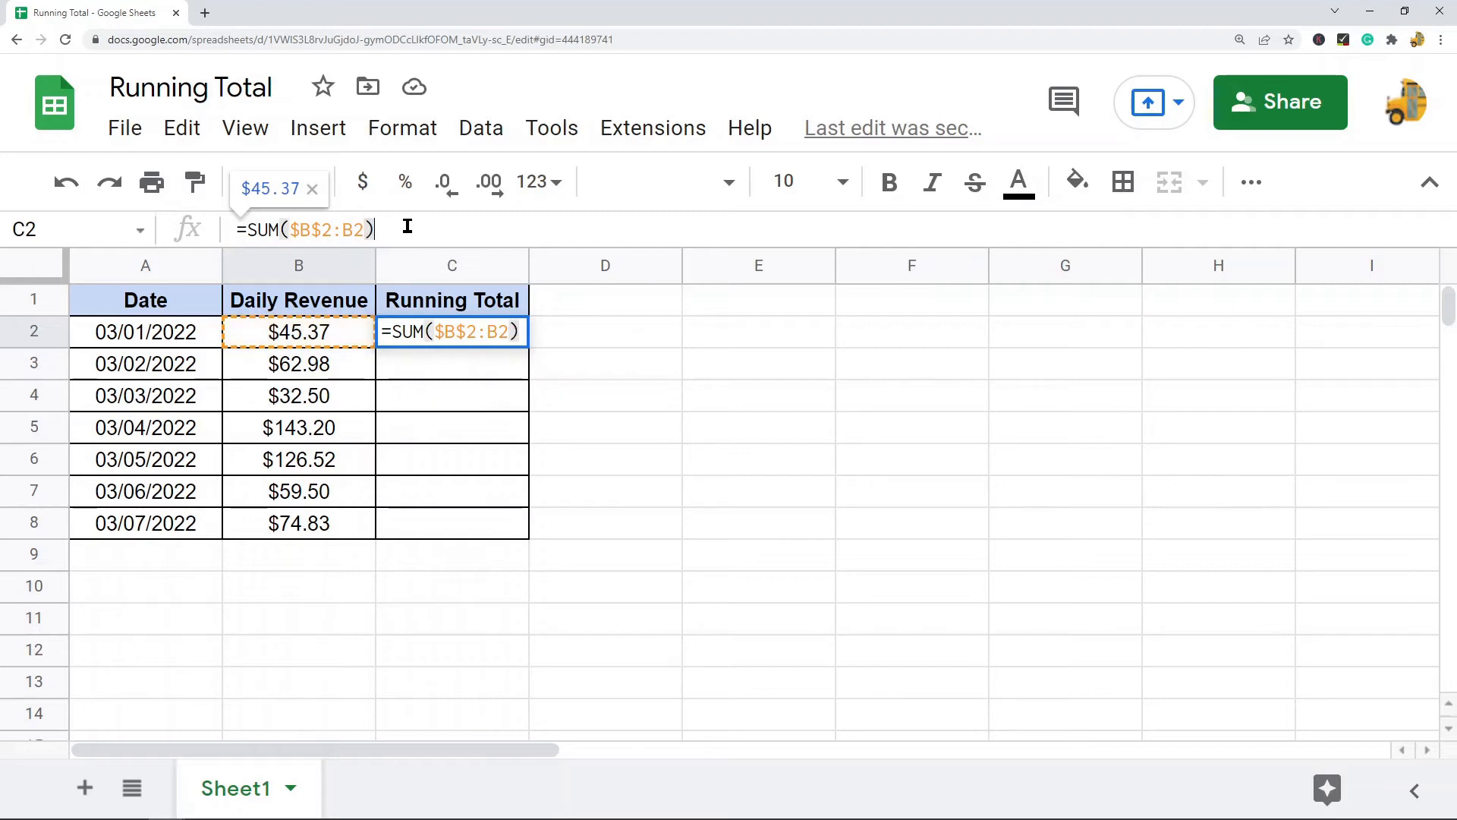
pyautogui.press('enter')
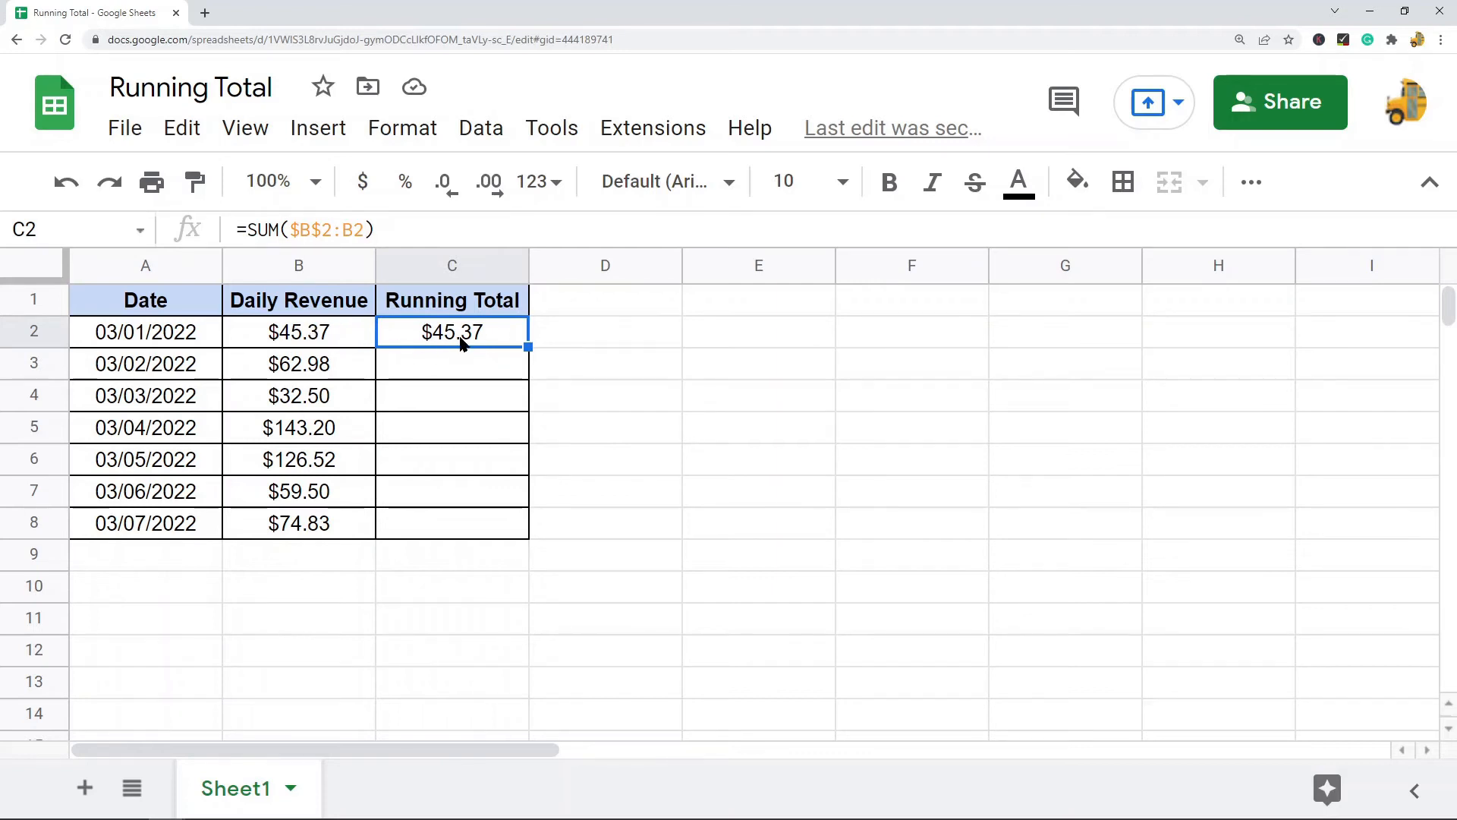
pyautogui.moveTo(490, 342)
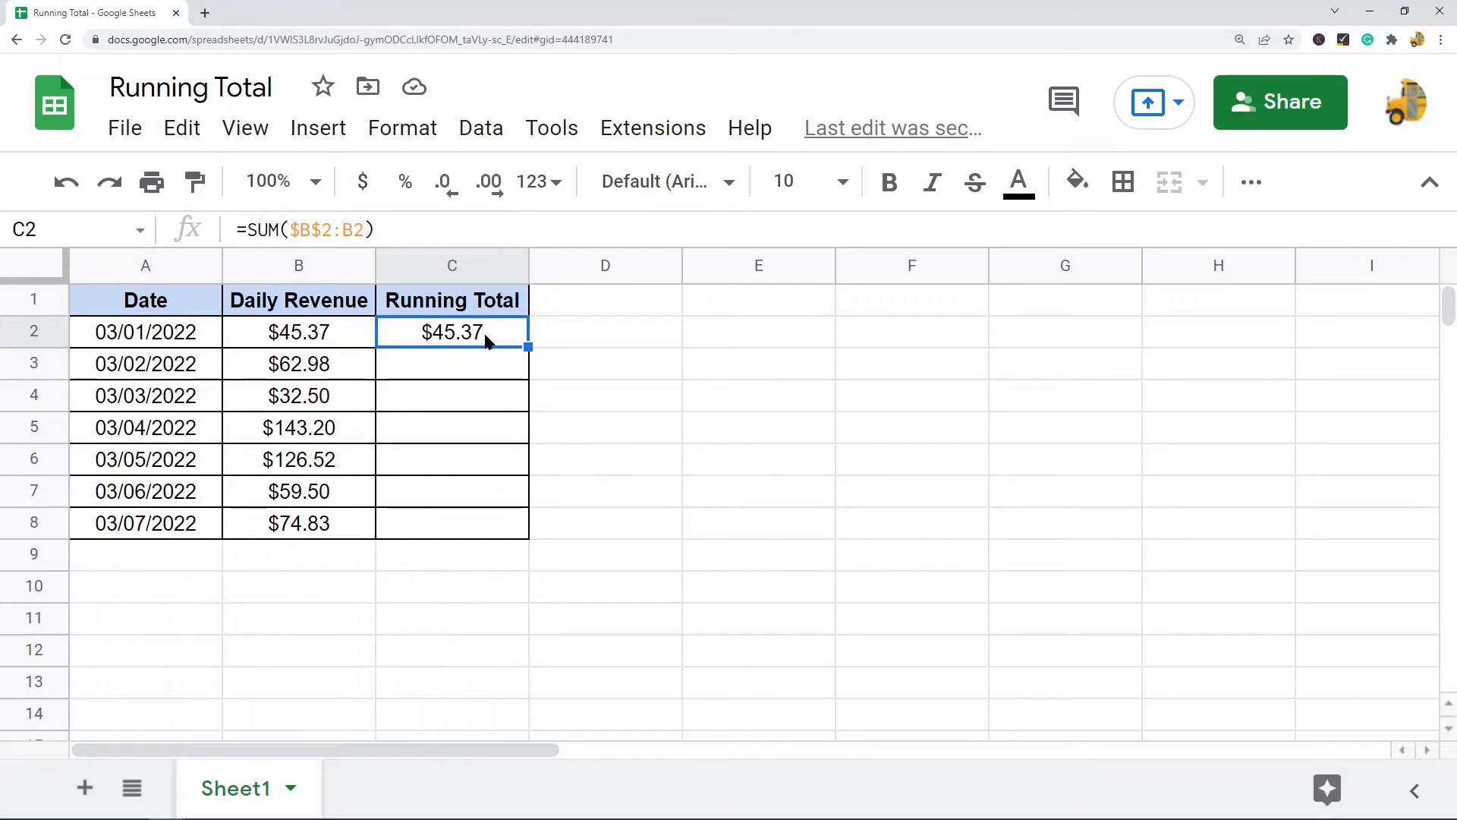
pyautogui.moveTo(461, 337)
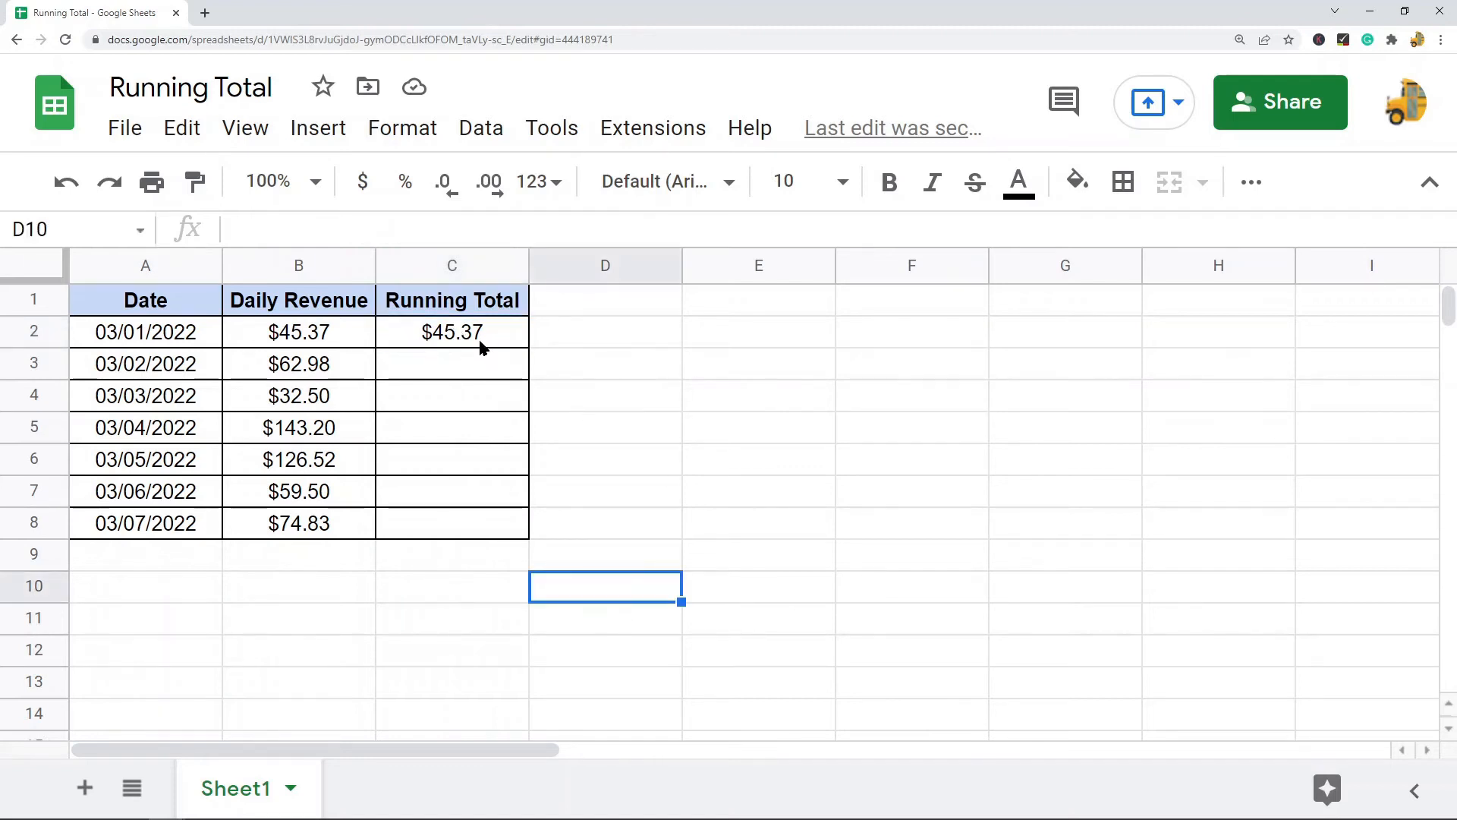
# Copy C2's formula and paste it into C3:C8, producing running totals up to $544.90
pyautogui.click(452, 333)
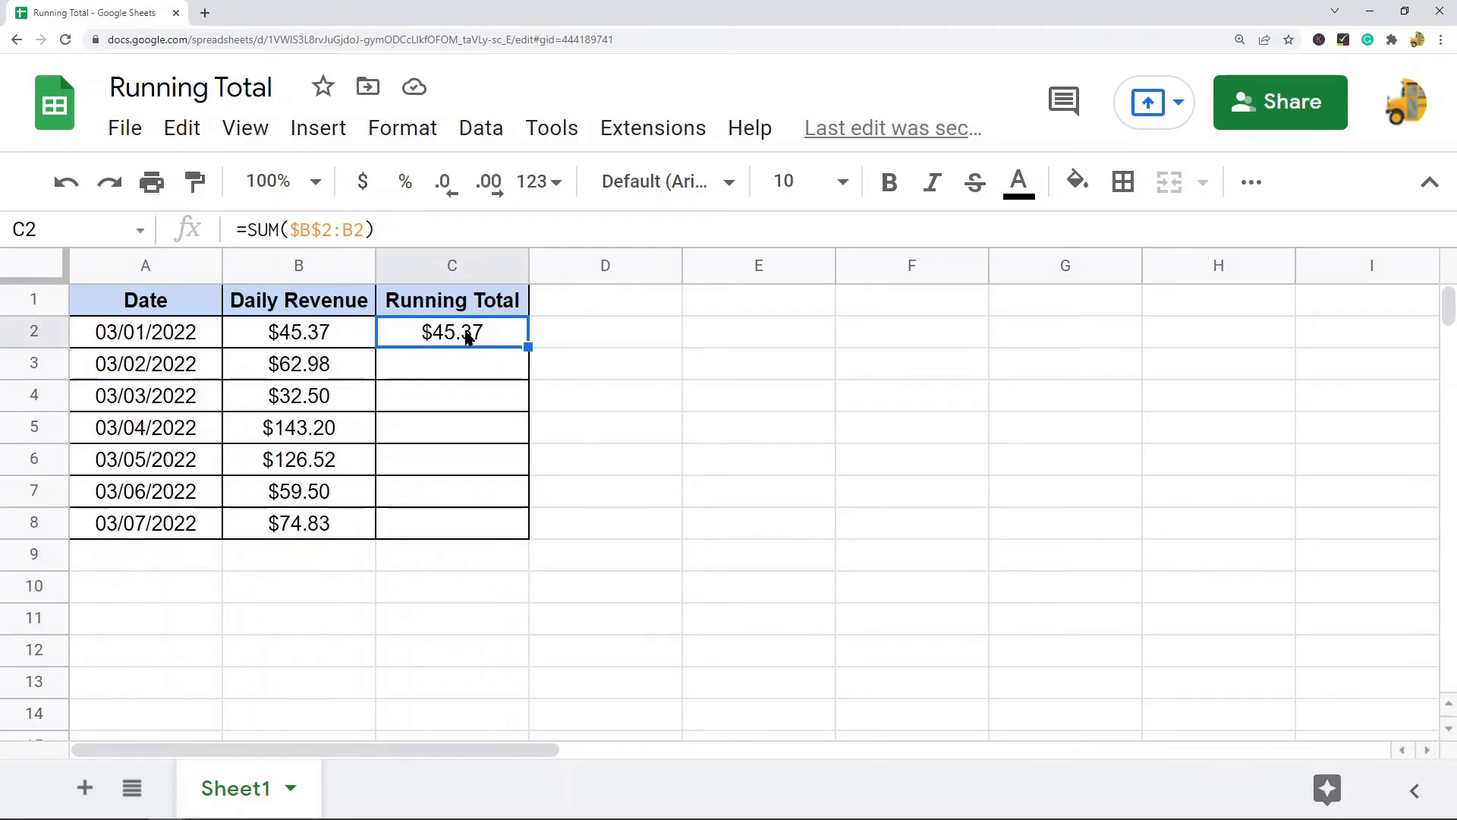
pyautogui.rightClick(453, 332)
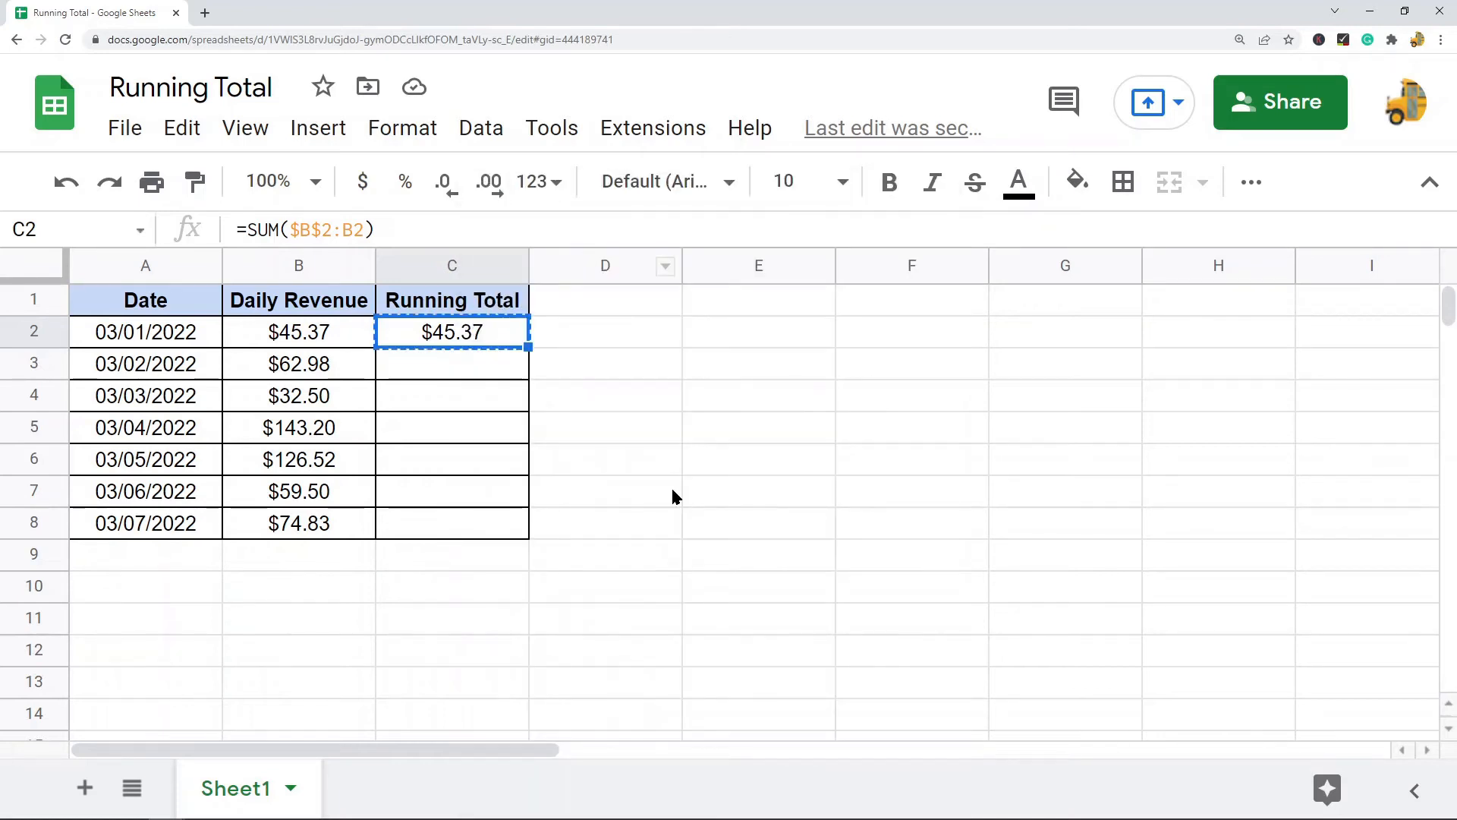
pyautogui.click(452, 363)
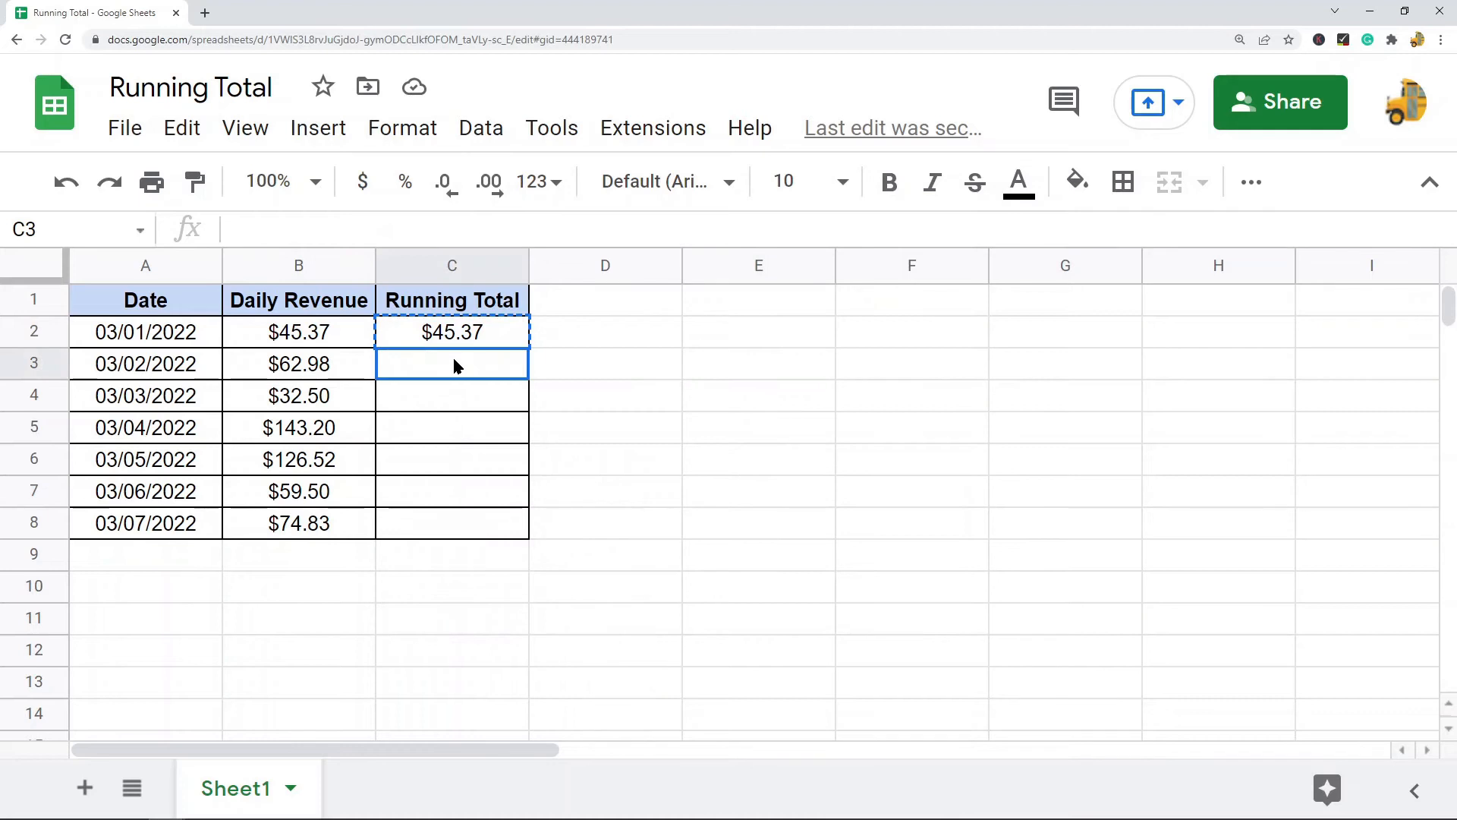
pyautogui.moveTo(453, 363); pyautogui.dragTo(453, 522)
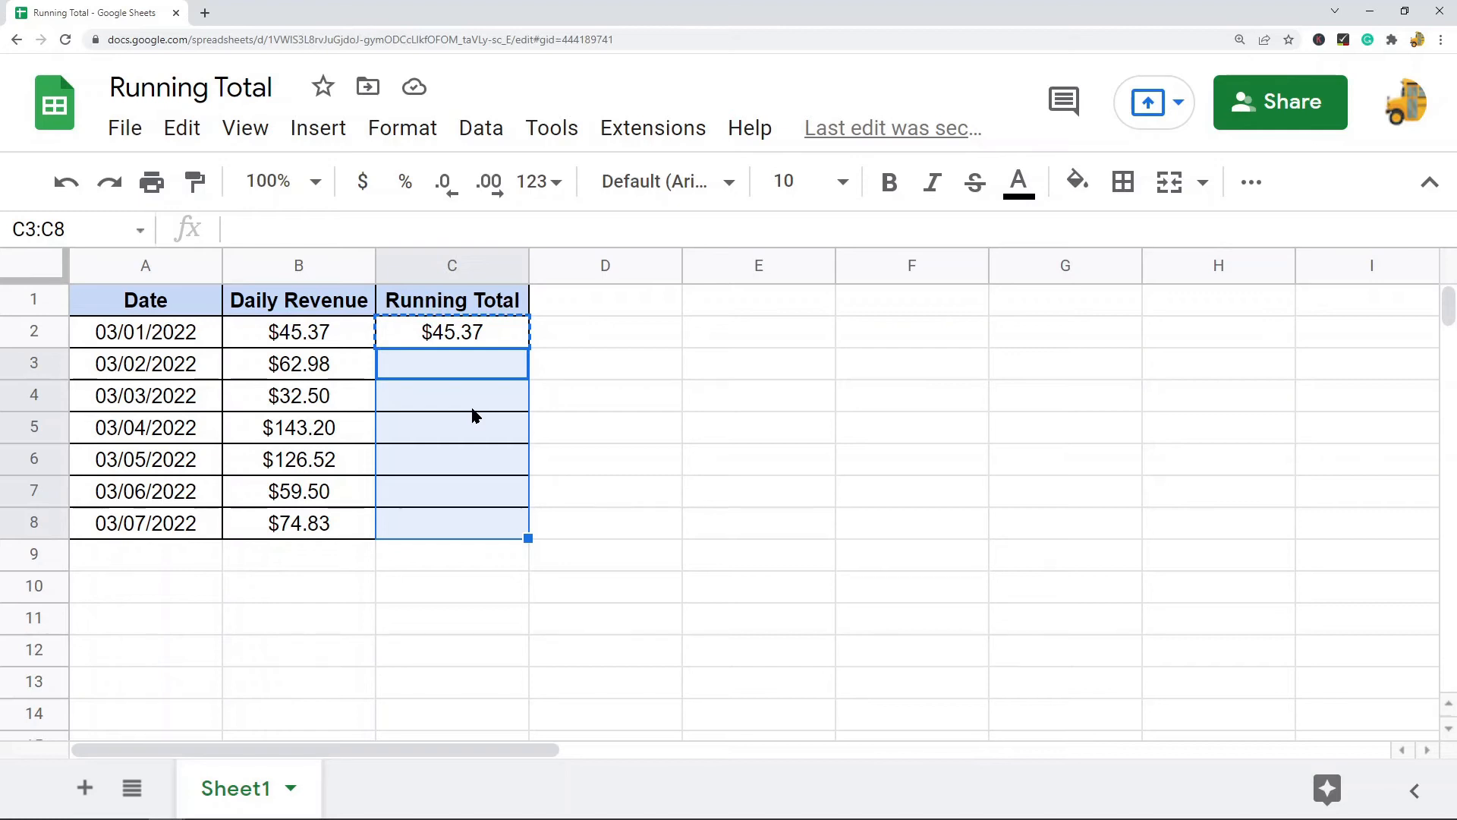
pyautogui.rightClick(452, 390)
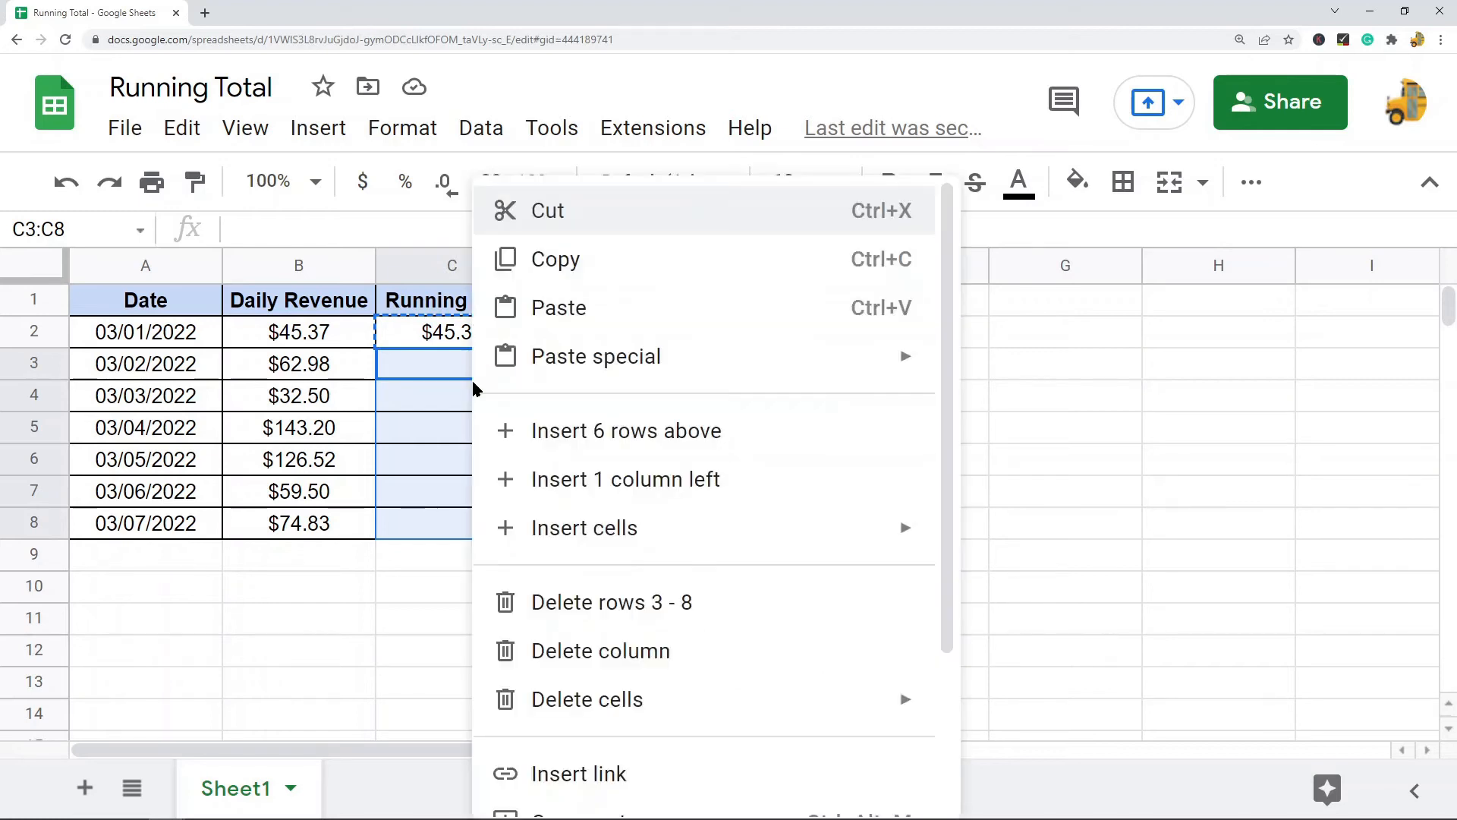
pyautogui.click(558, 307)
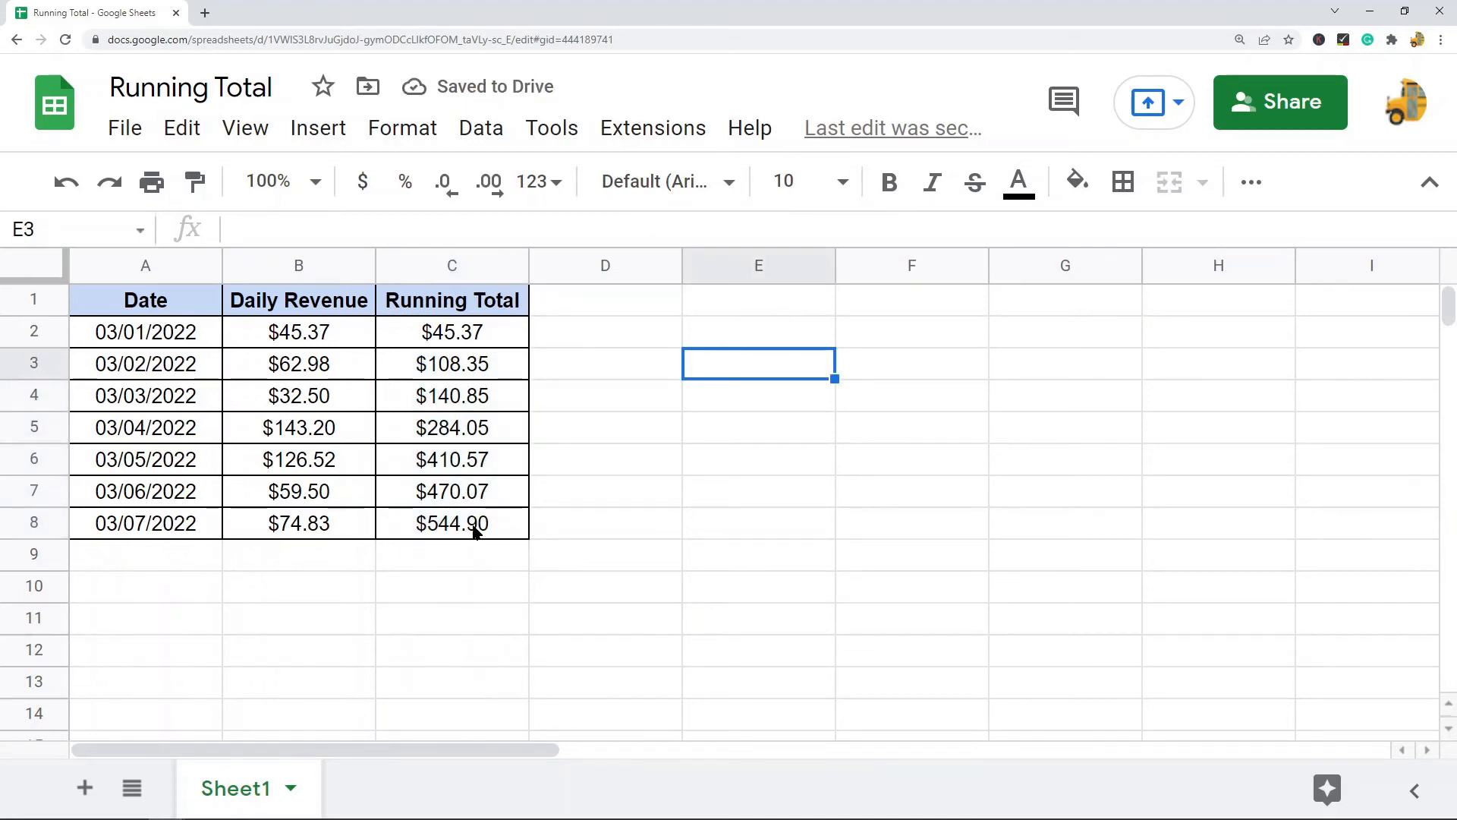
pyautogui.moveTo(481, 338)
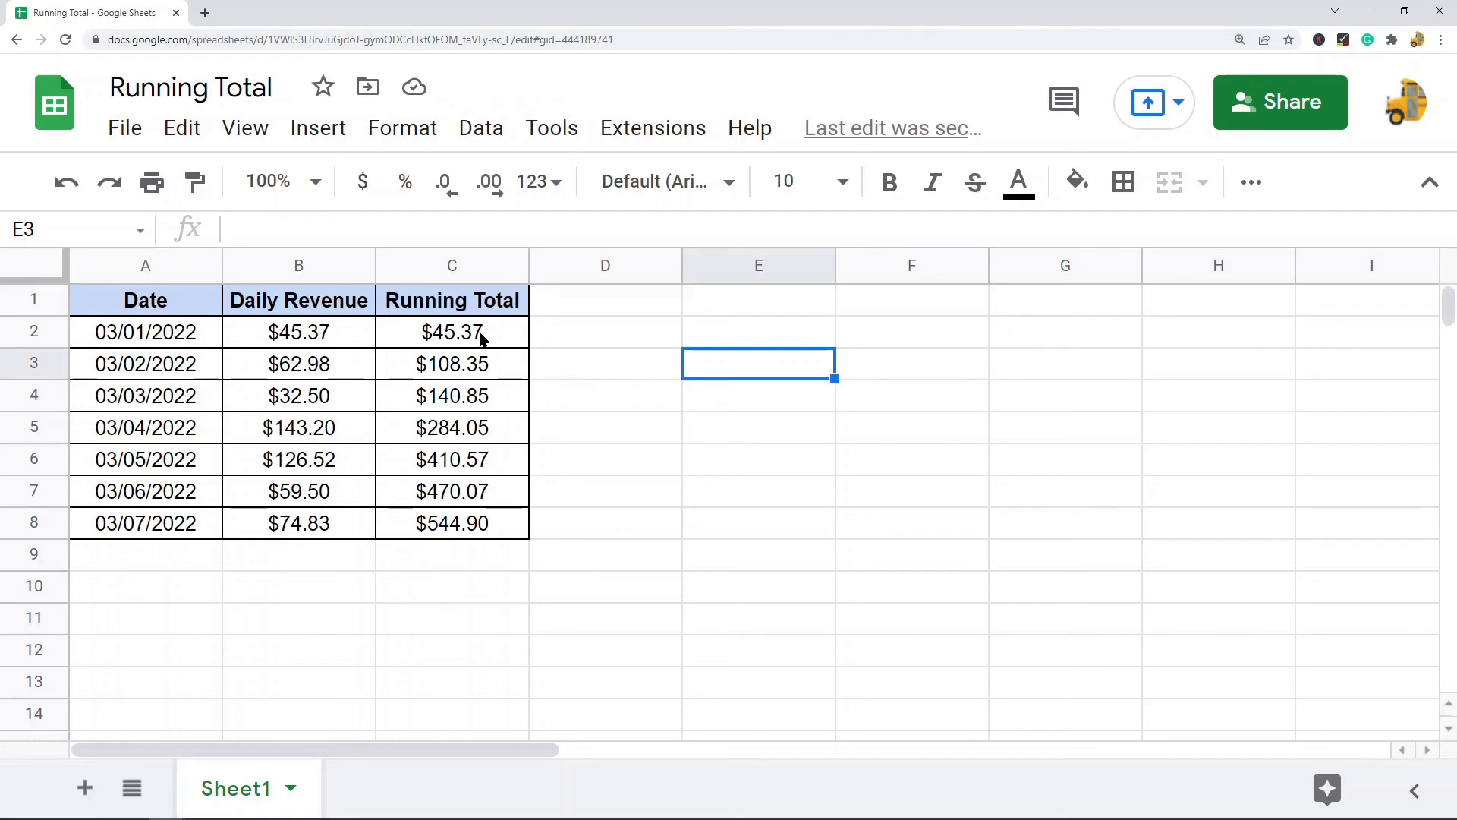
pyautogui.doubleClick(452, 333)
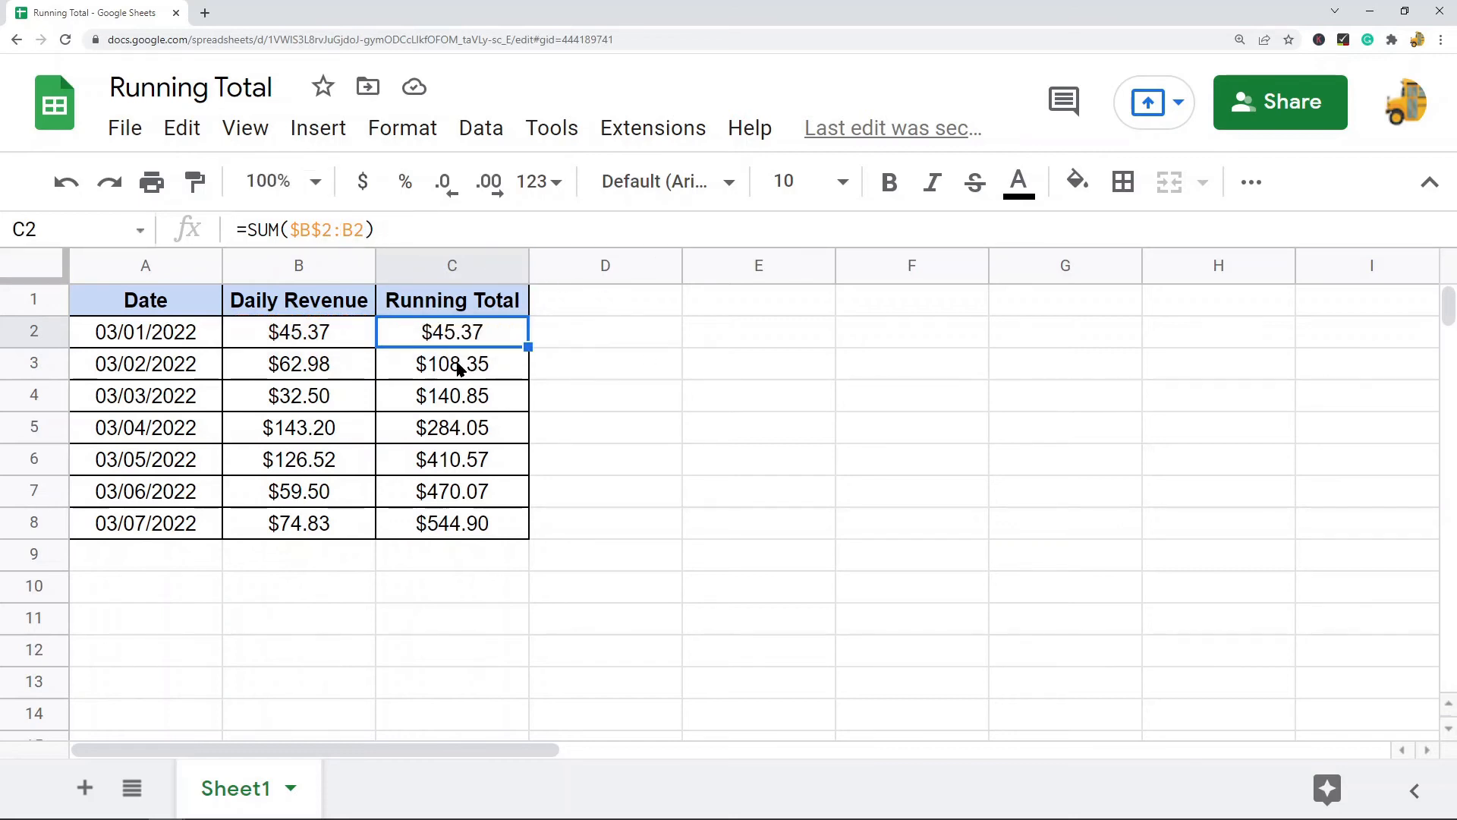
pyautogui.click(452, 362)
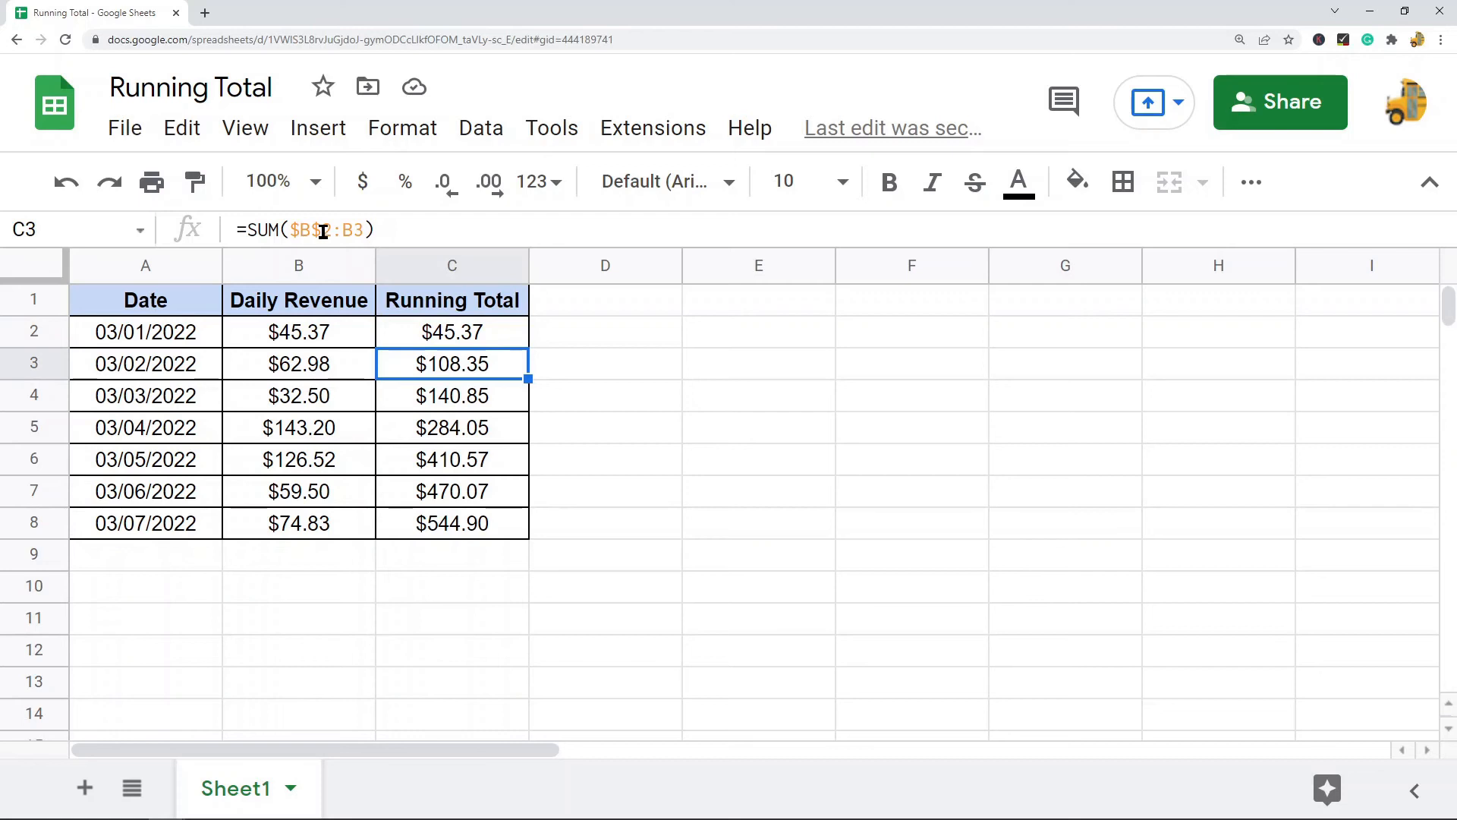
pyautogui.doubleClick(452, 363)
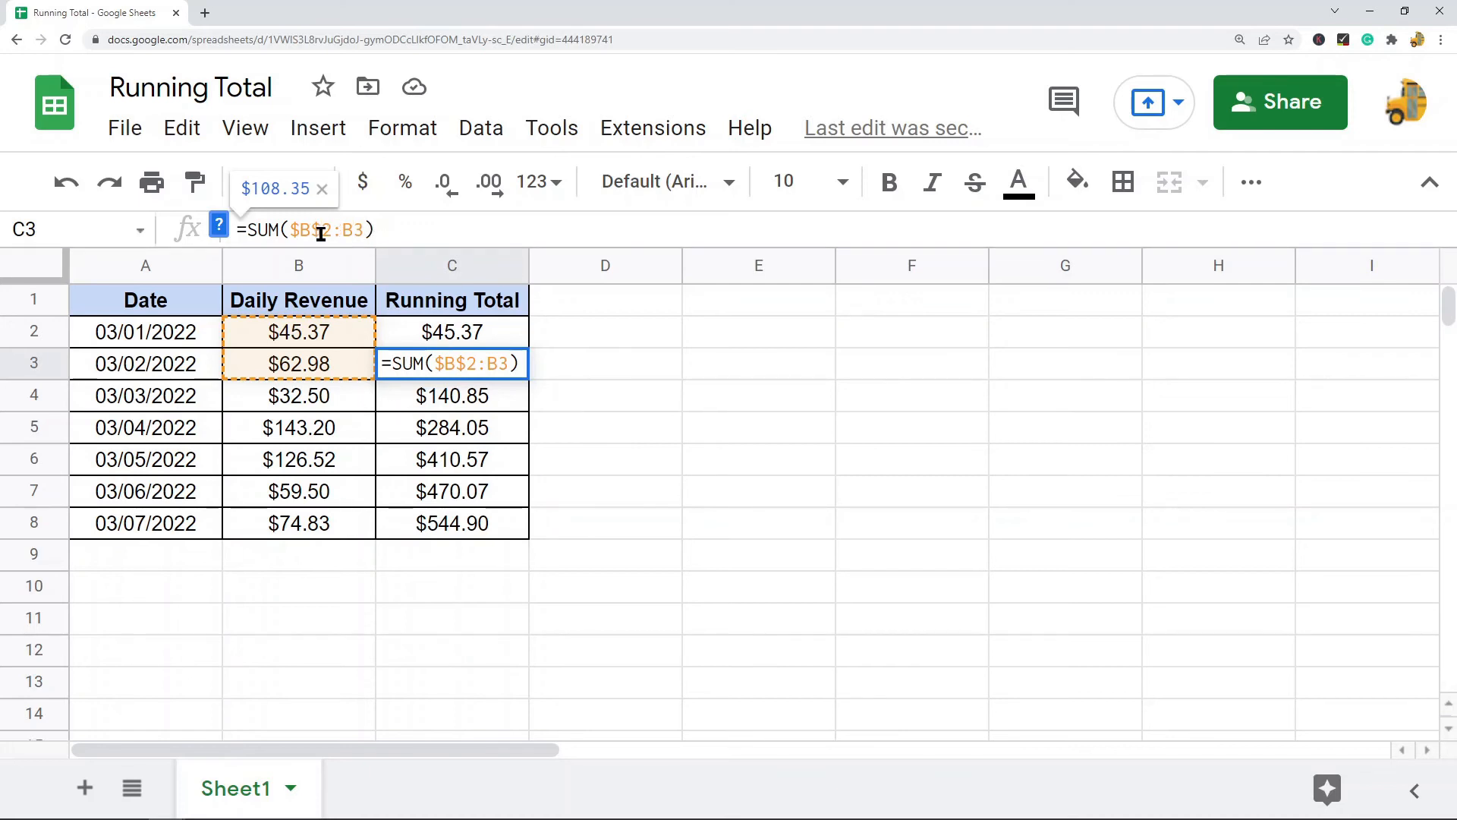
pyautogui.press('enter')
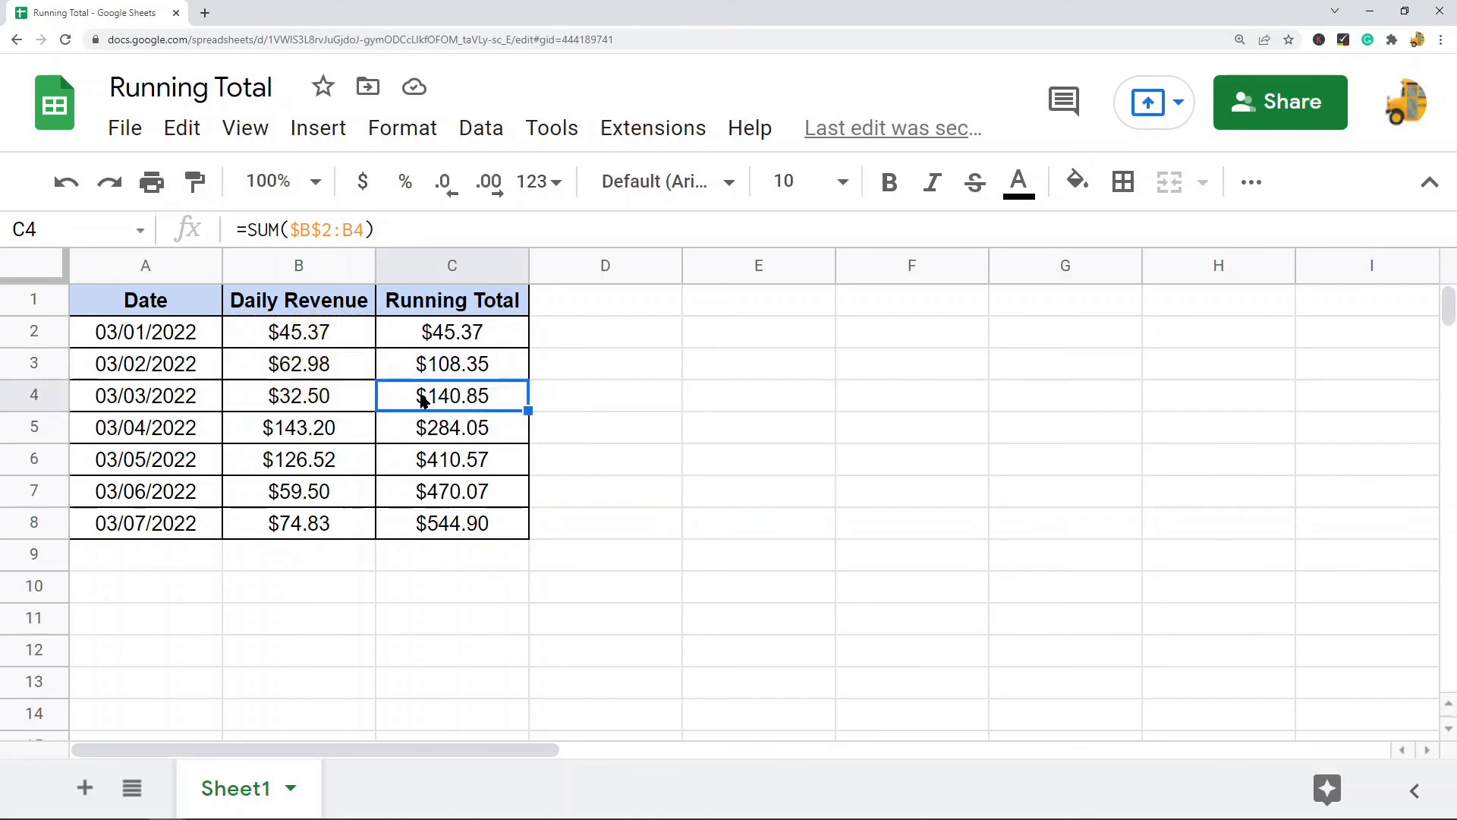
pyautogui.click(452, 458)
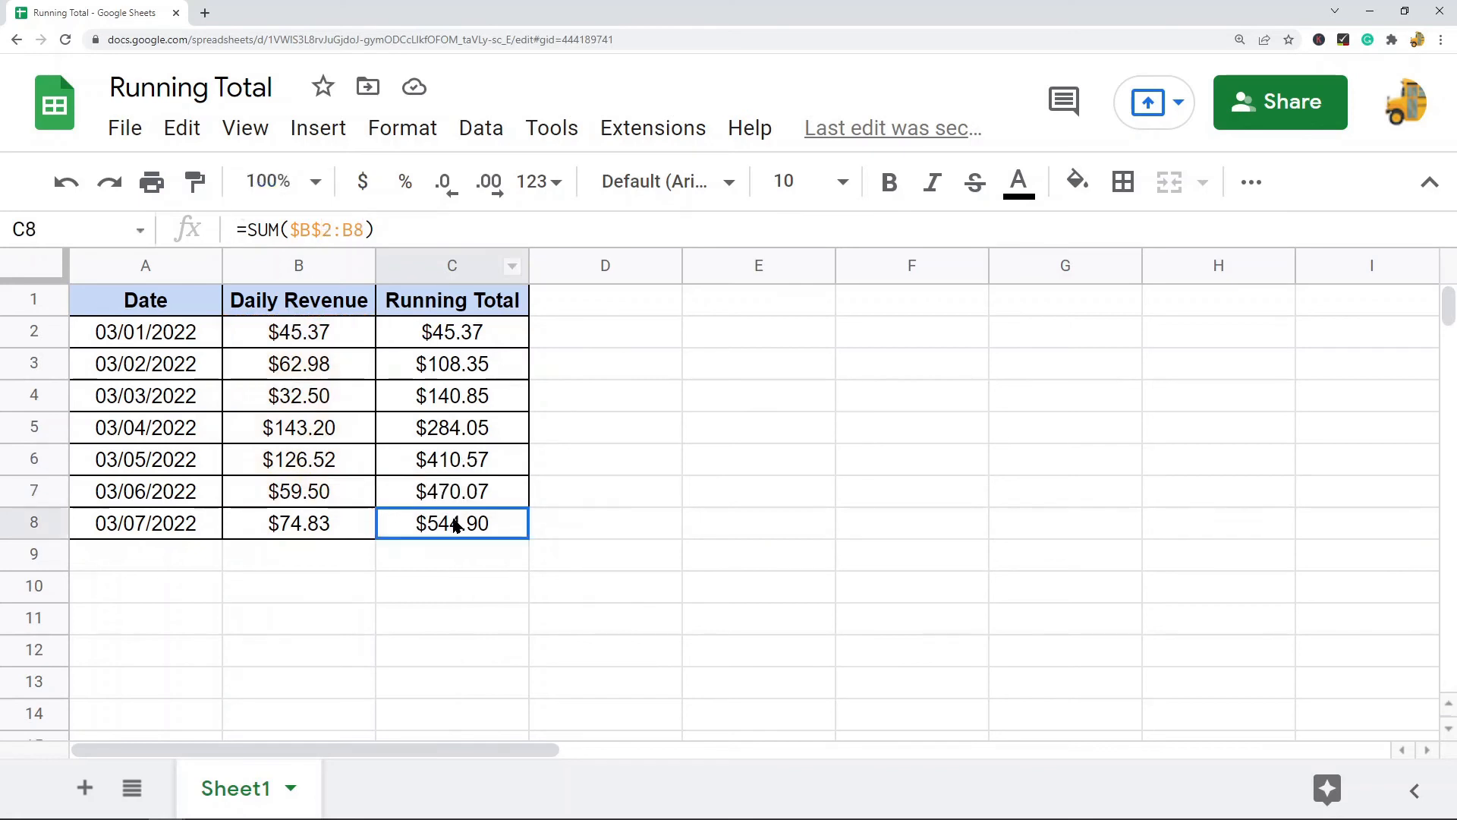
pyautogui.doubleClick(452, 522)
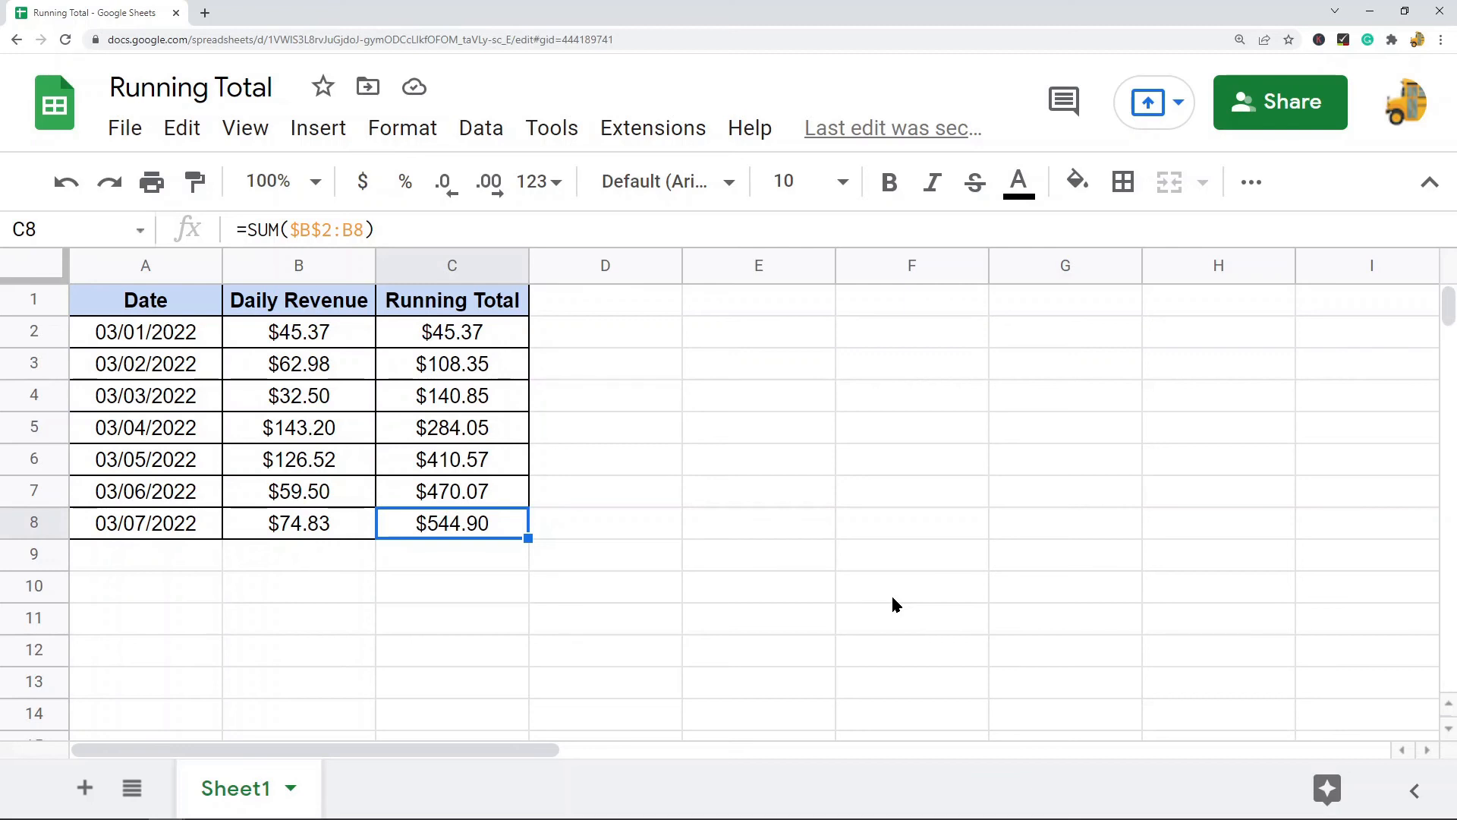
pyautogui.moveTo(494, 371)
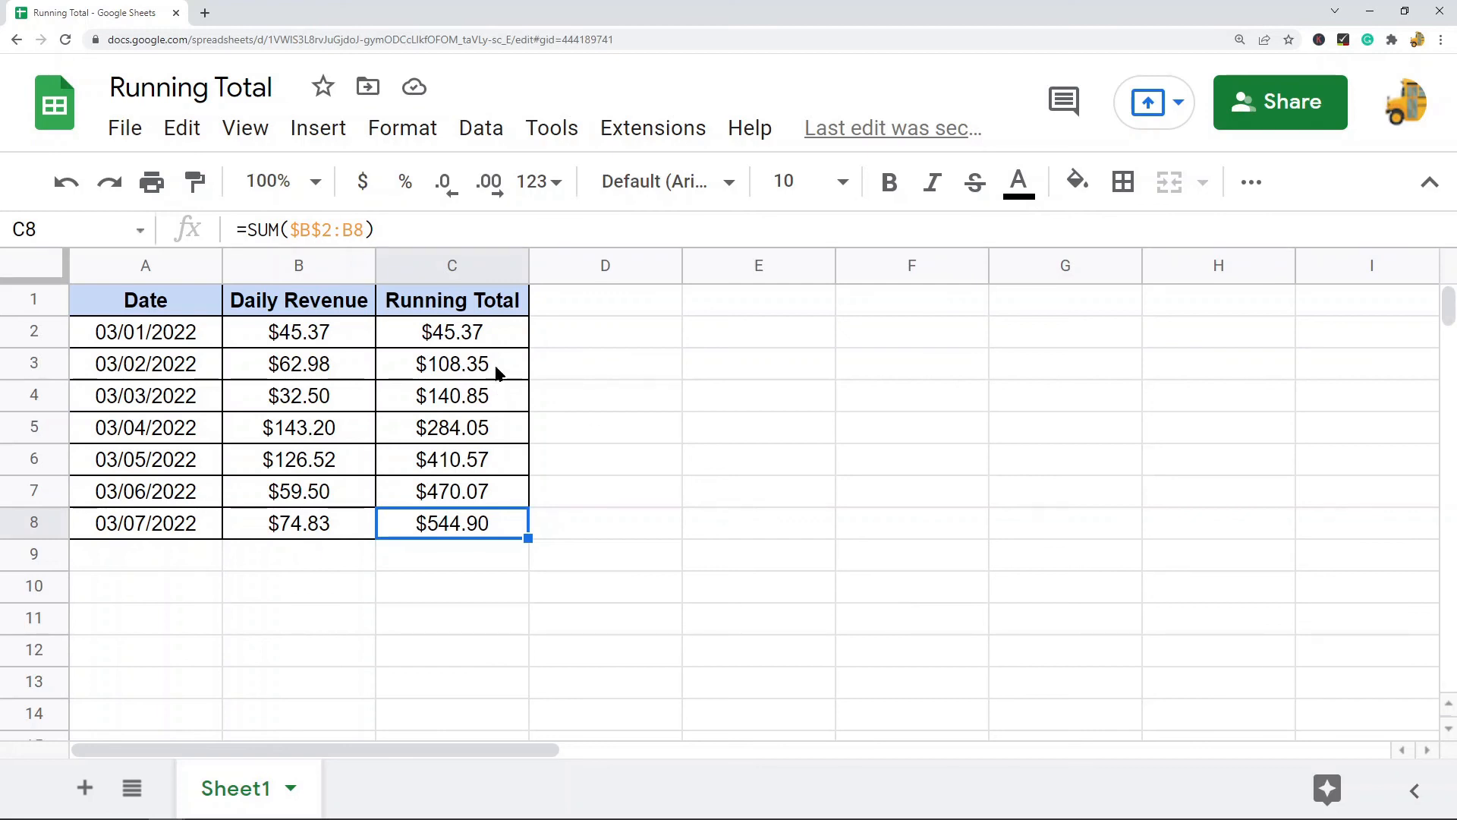
pyautogui.moveTo(453, 522); pyautogui.dragTo(452, 331)
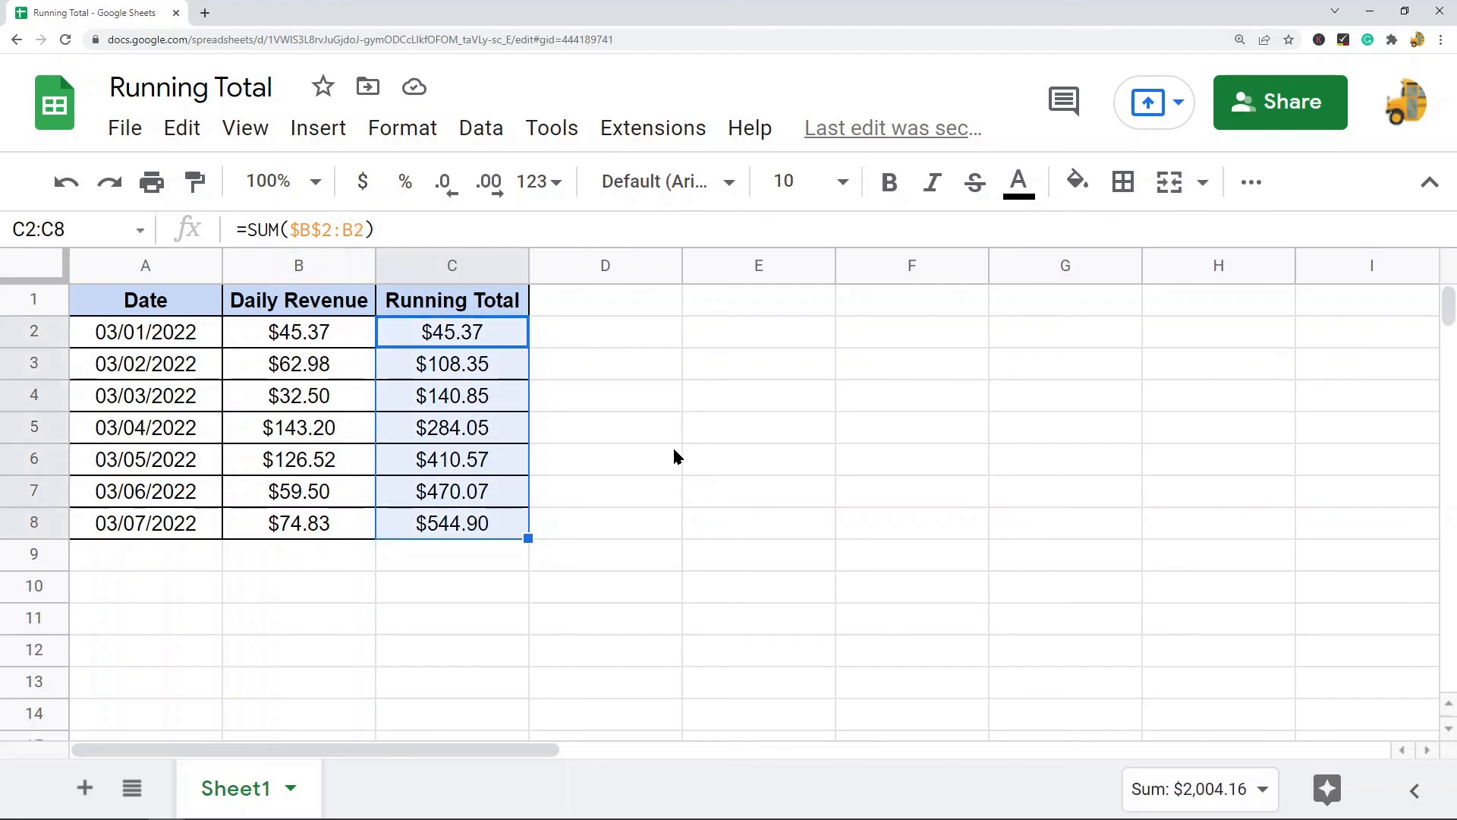
pyautogui.click(452, 522)
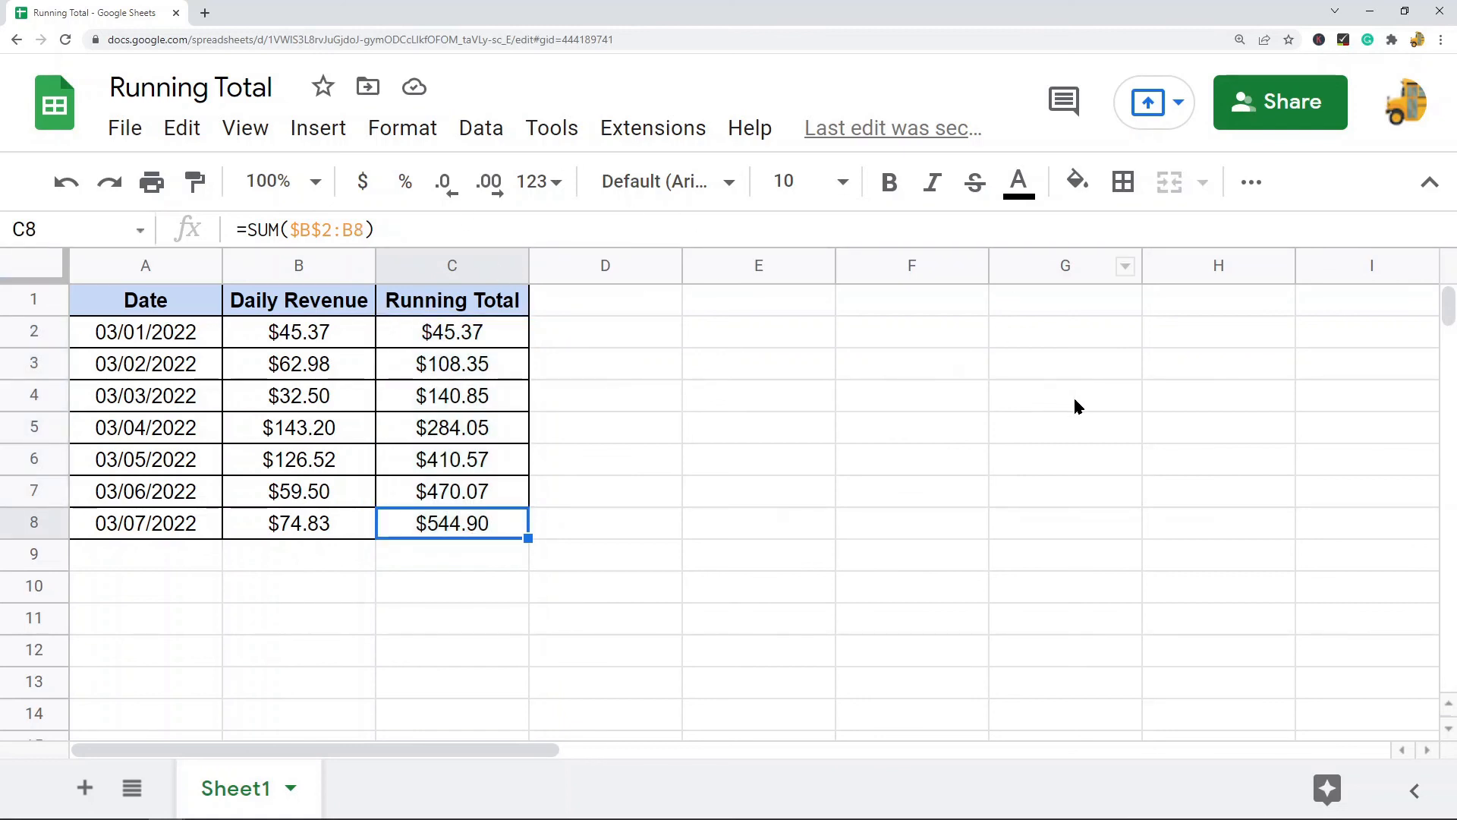
pyautogui.moveTo(1308, 406)
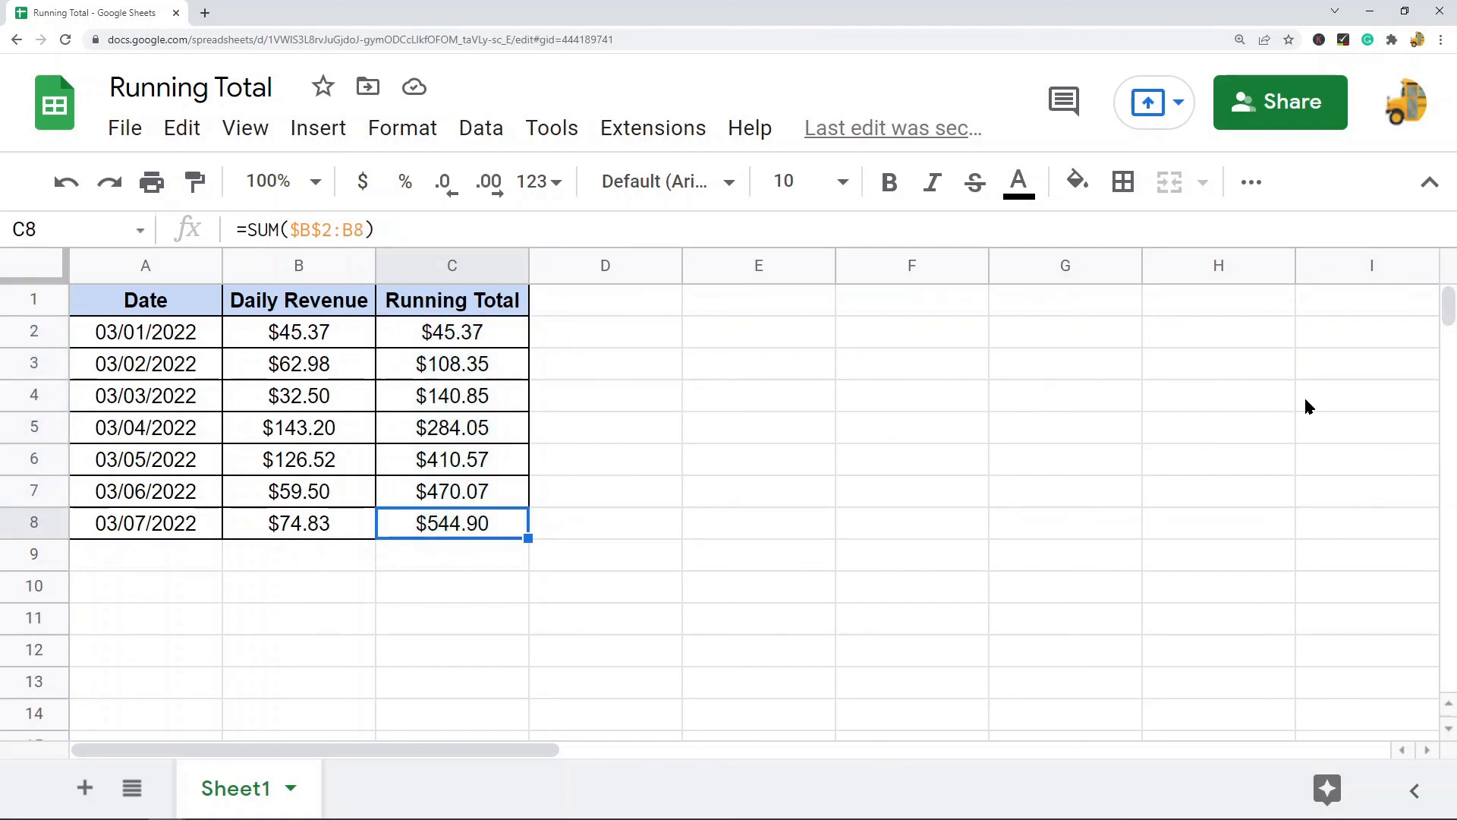
pyautogui.moveTo(306, 322)
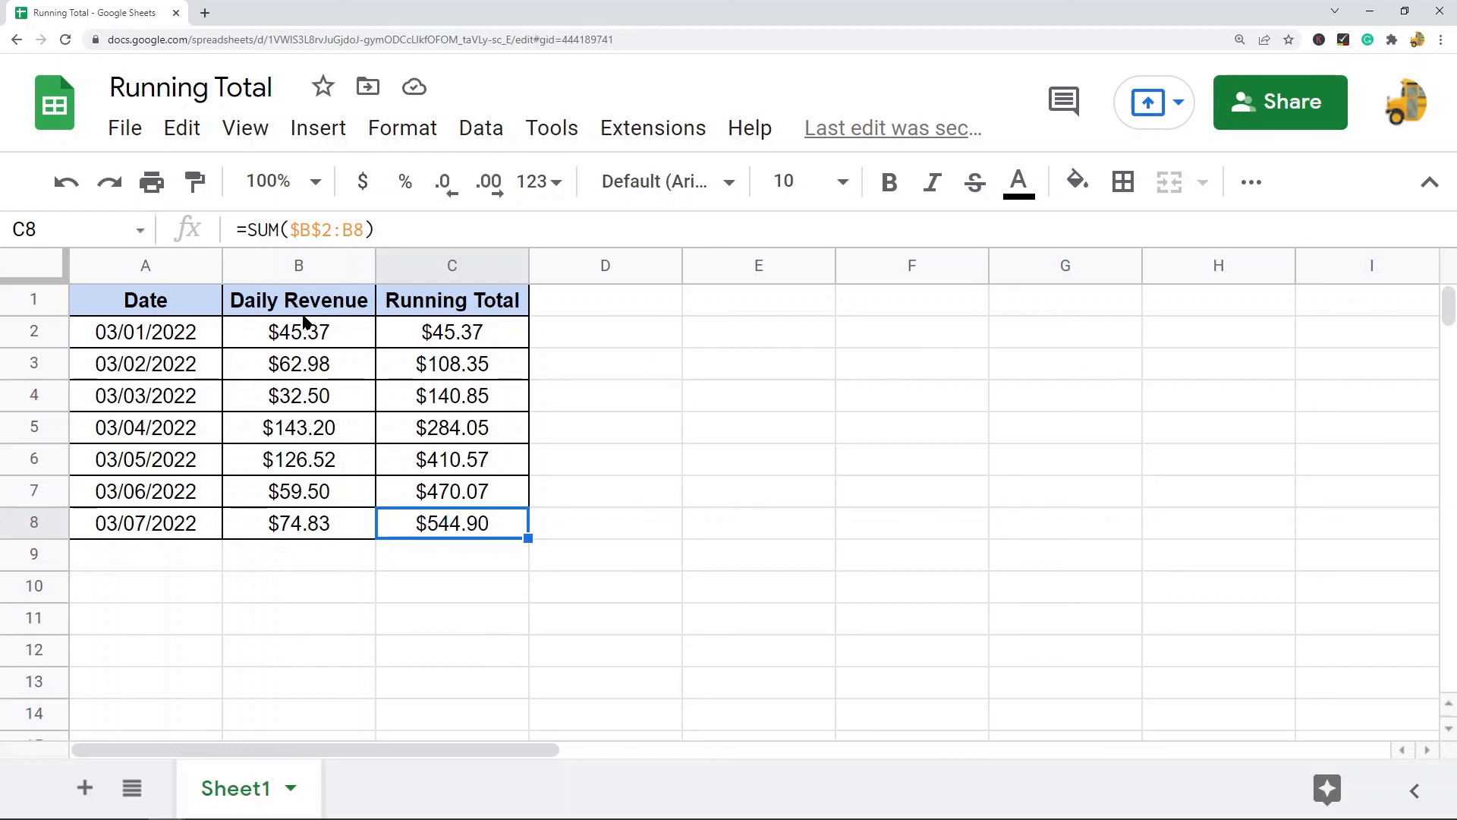